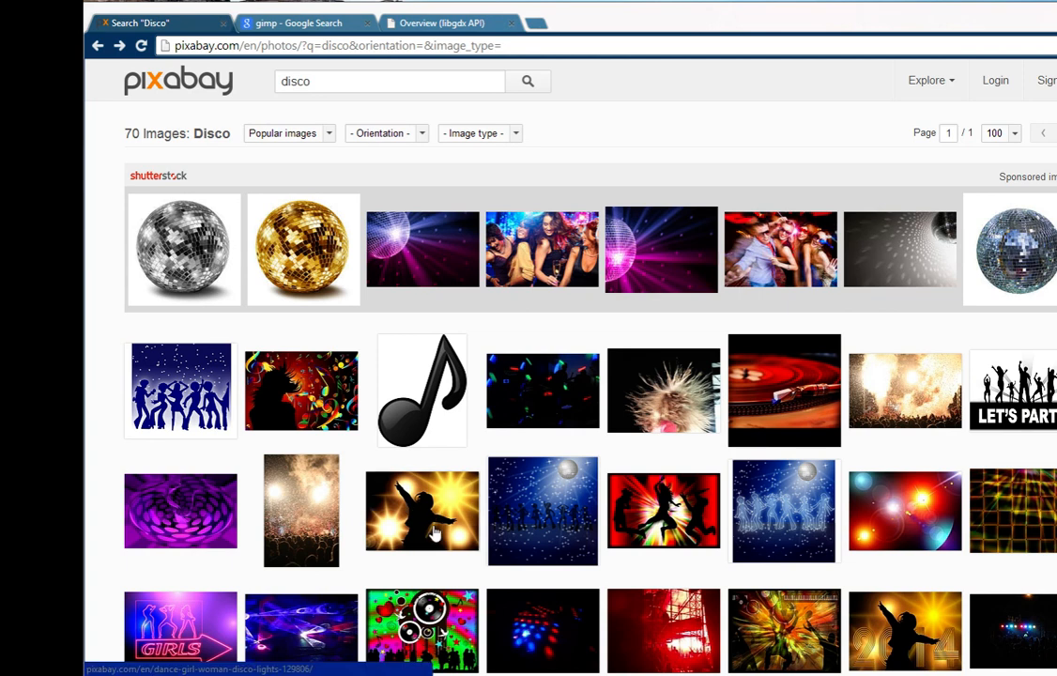
pyautogui.moveTo(492, 312)
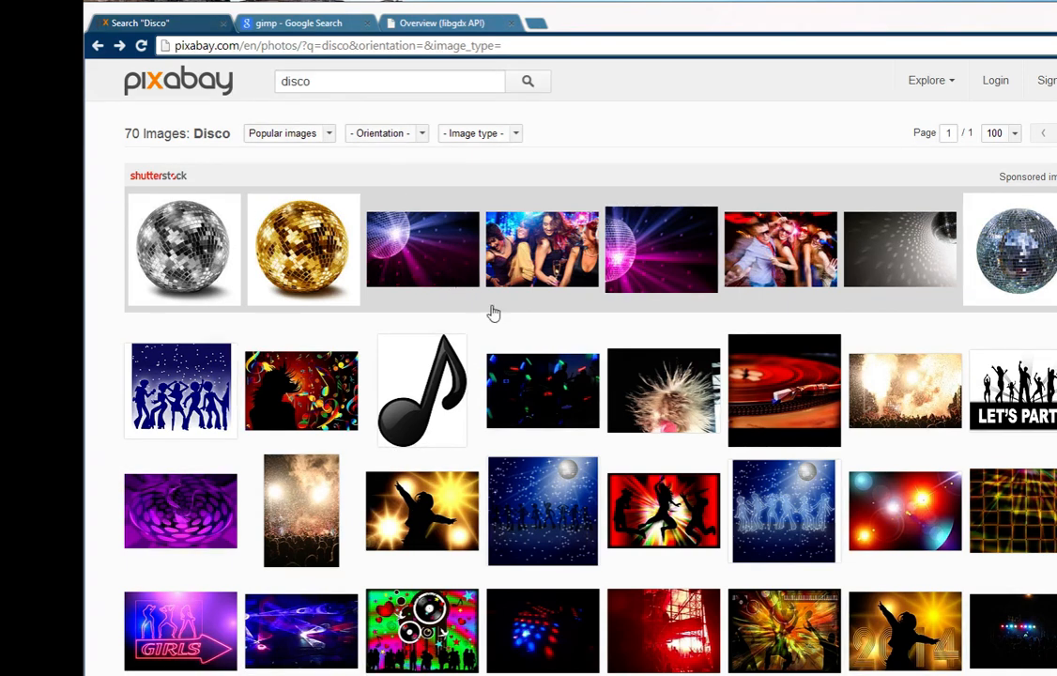
pyautogui.moveTo(574, 397)
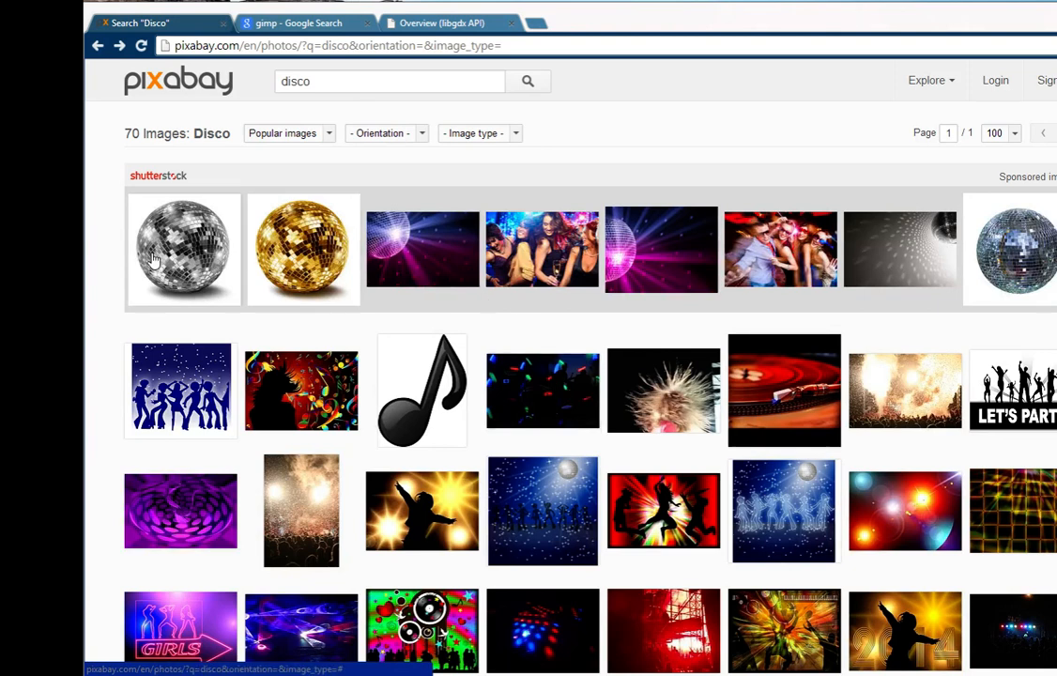
pyautogui.moveTo(901, 259)
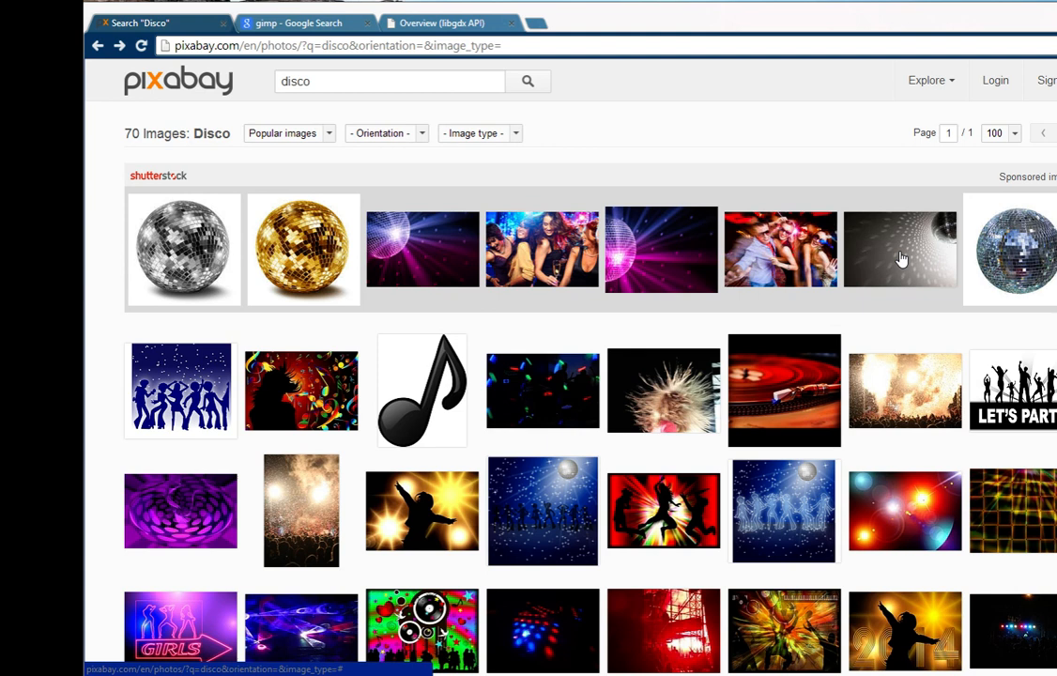
pyautogui.moveTo(184, 180)
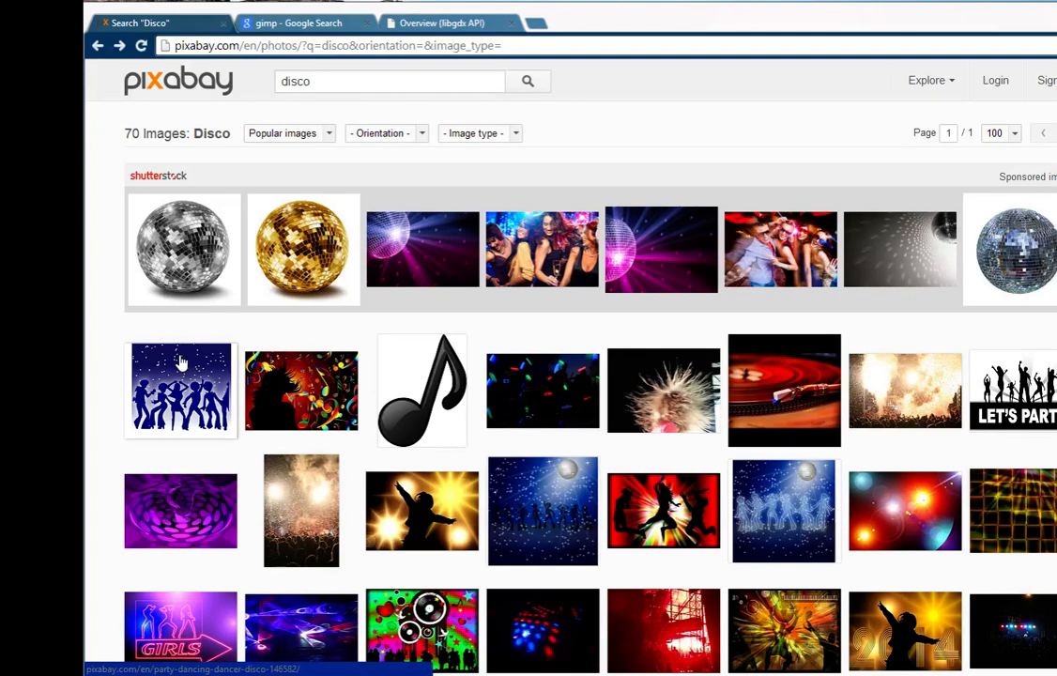
pyautogui.moveTo(188, 398)
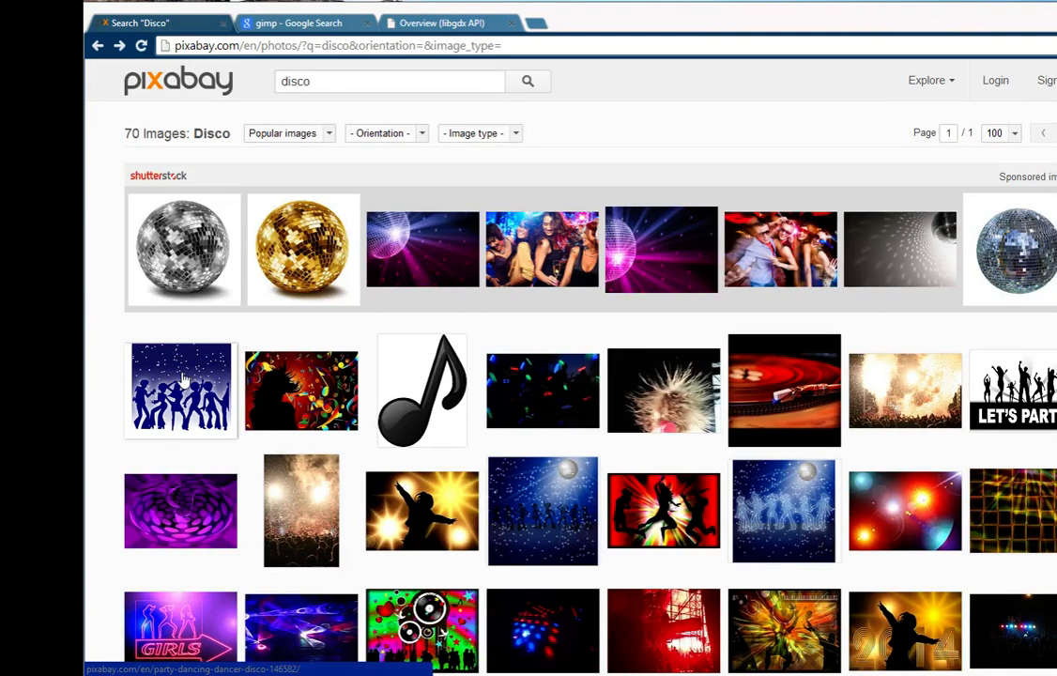
pyautogui.moveTo(179, 375)
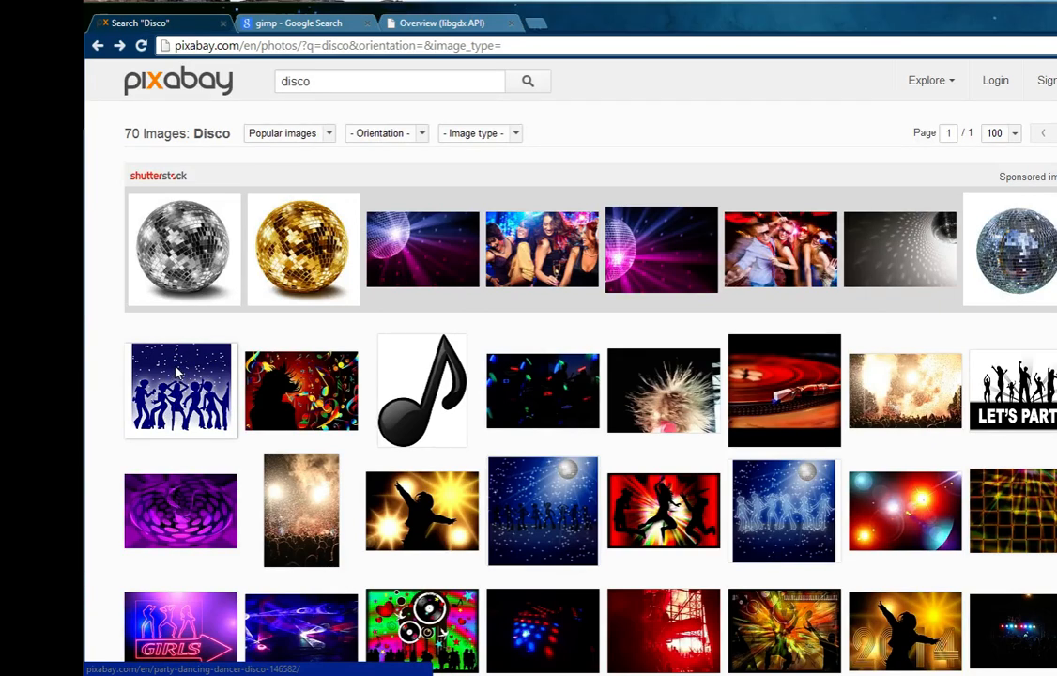
# Open the blue dancing disco silhouettes image from the Pixabay search results
pyautogui.click(180, 389)
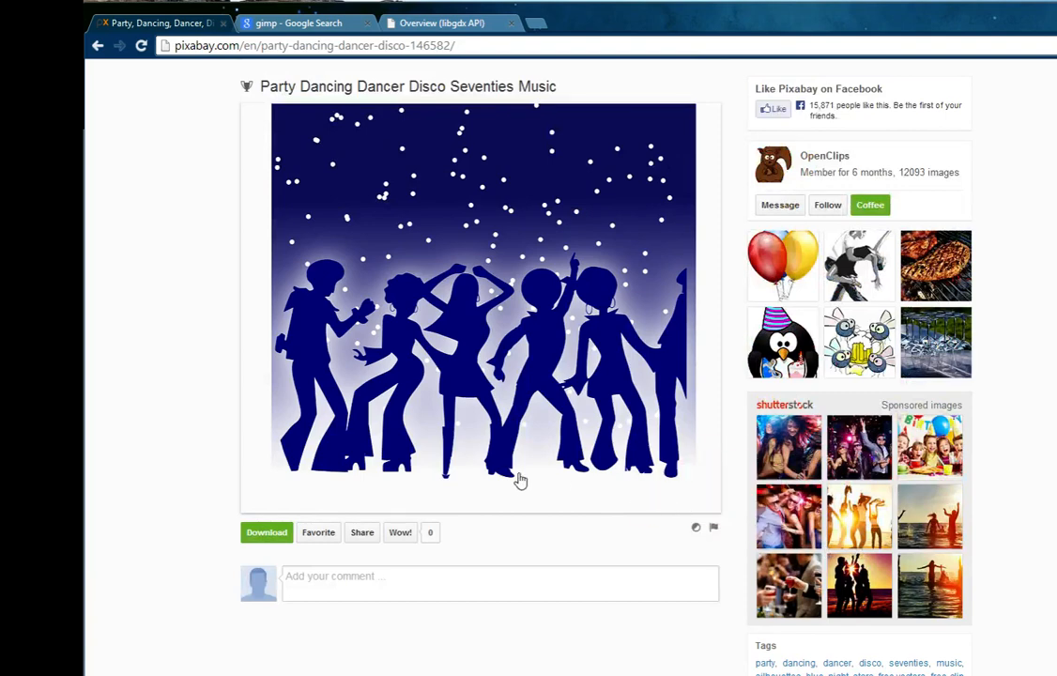
# Download the 1280 × 1092 PNG version of the disco dancers image
pyautogui.click(264, 533)
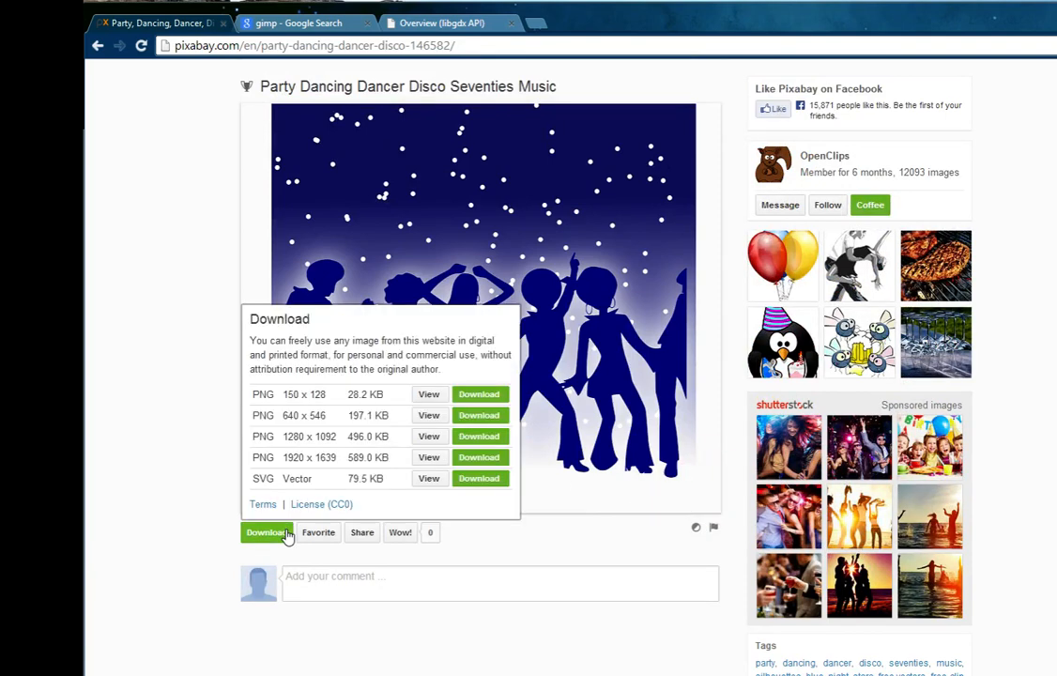
pyautogui.moveTo(328, 458)
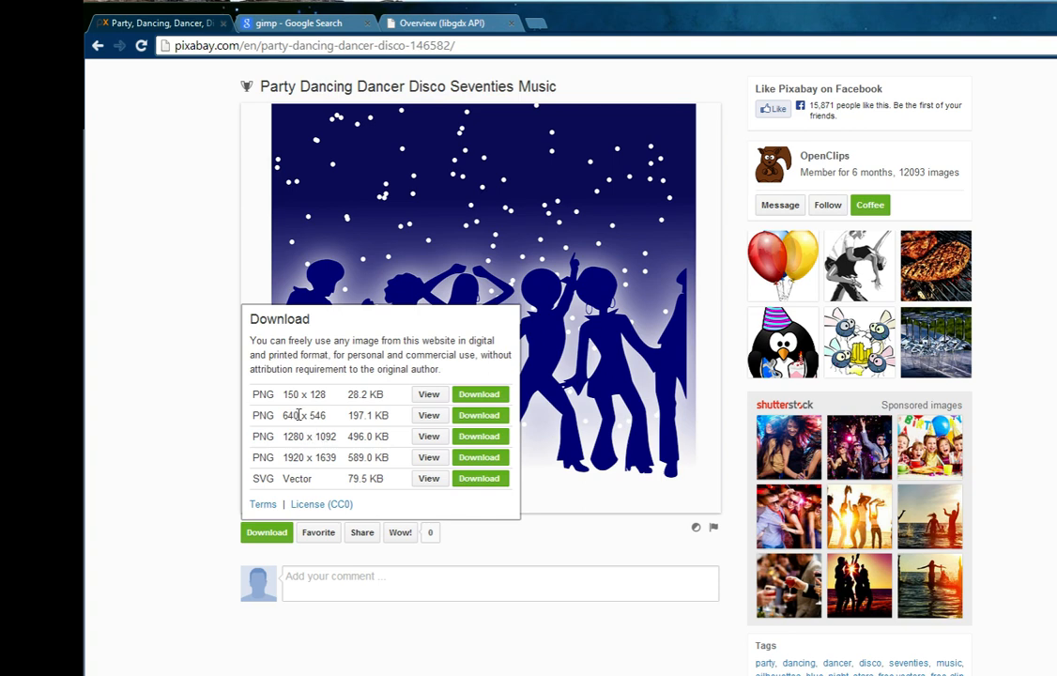
pyautogui.moveTo(291, 23)
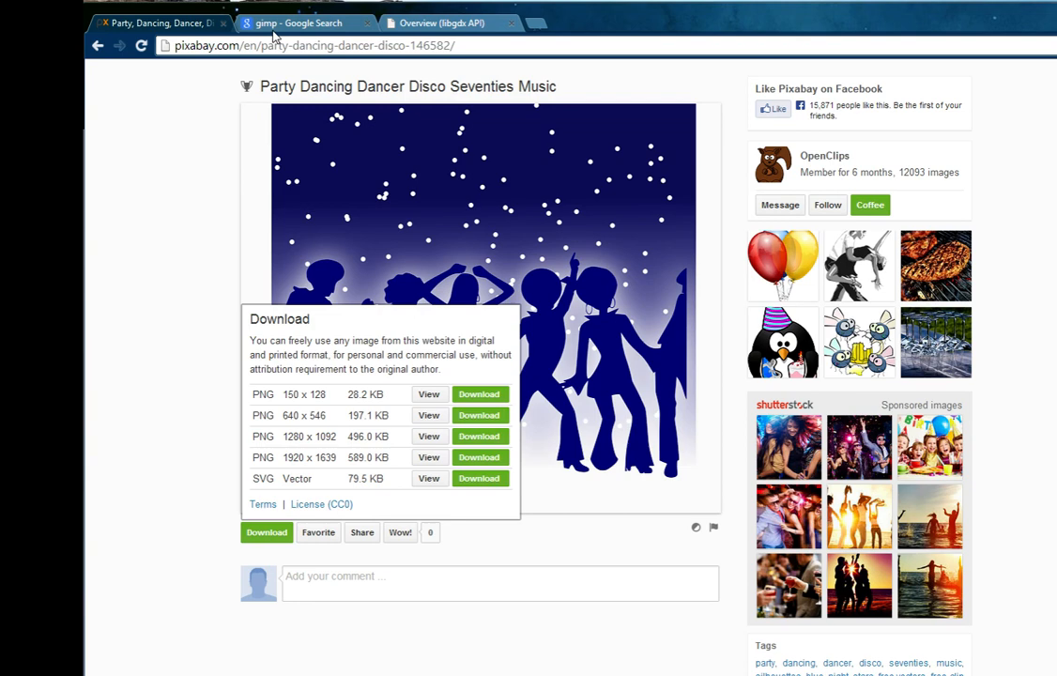
pyautogui.click(300, 23)
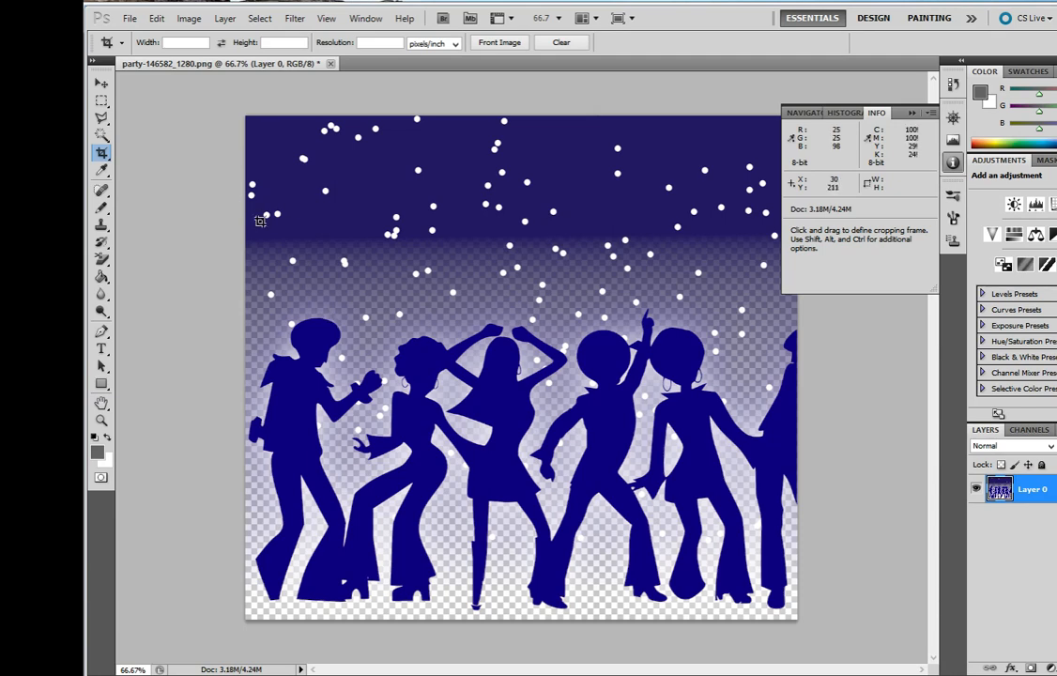
# Resize the disco image to 800 pixels wide via Image Size, keeping proportions (800 × 729)
pyautogui.click(195, 16)
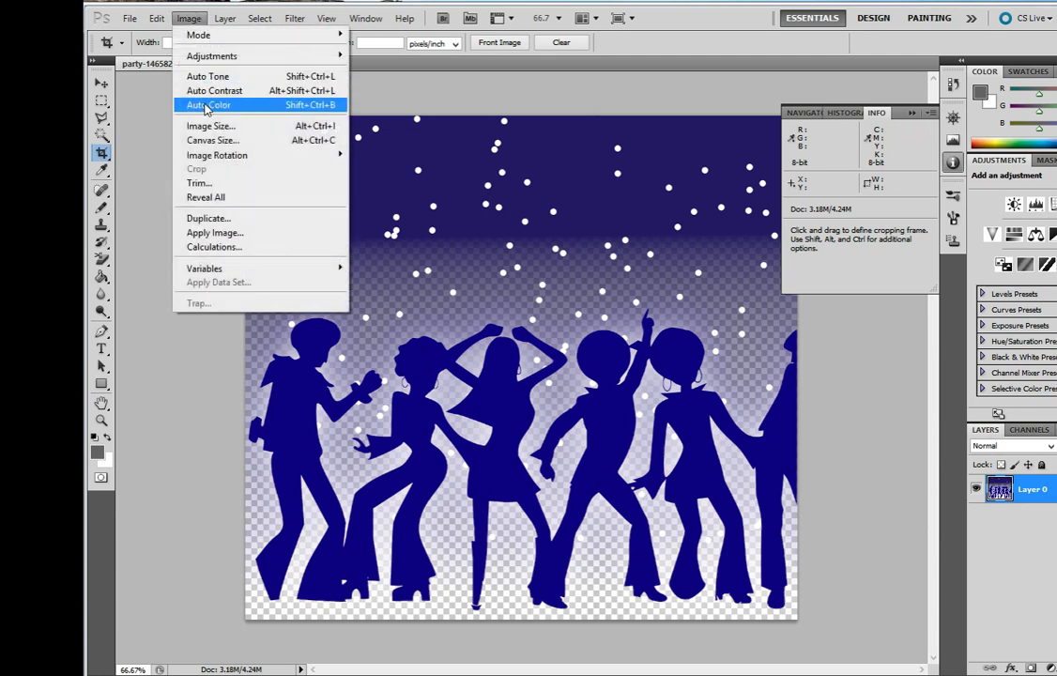
pyautogui.click(210, 125)
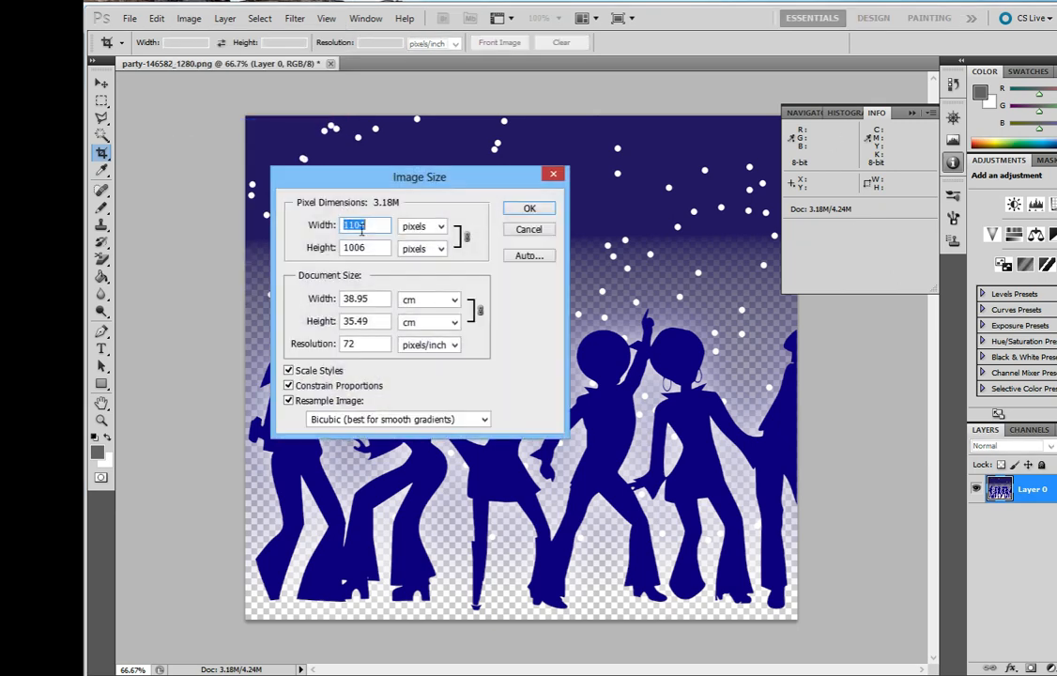
pyautogui.write('800')
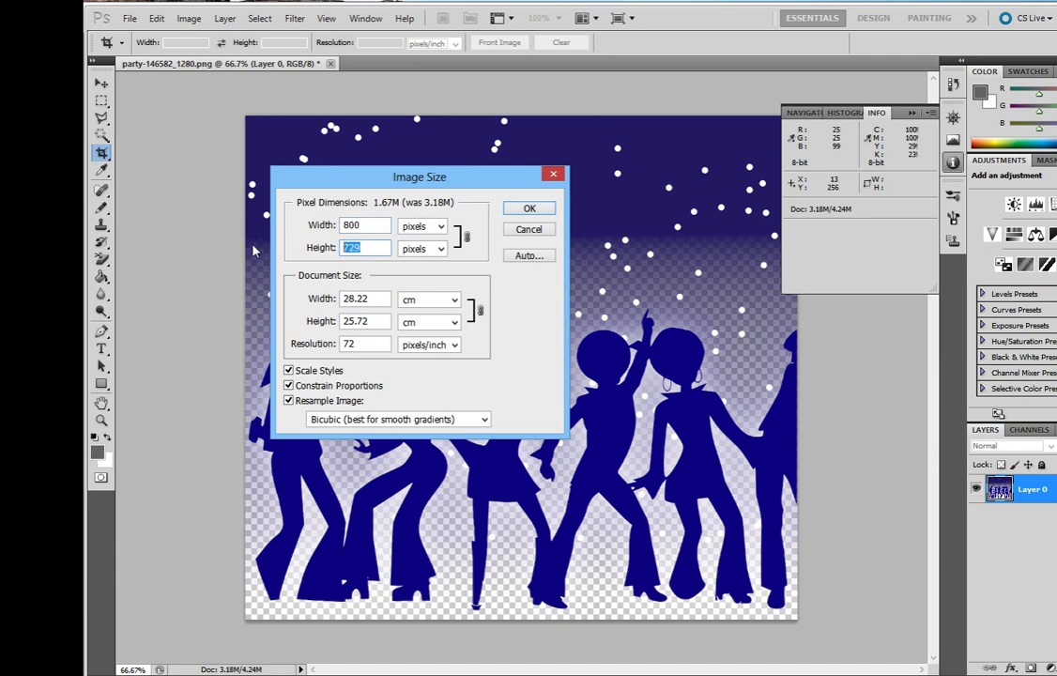
pyautogui.write('600')
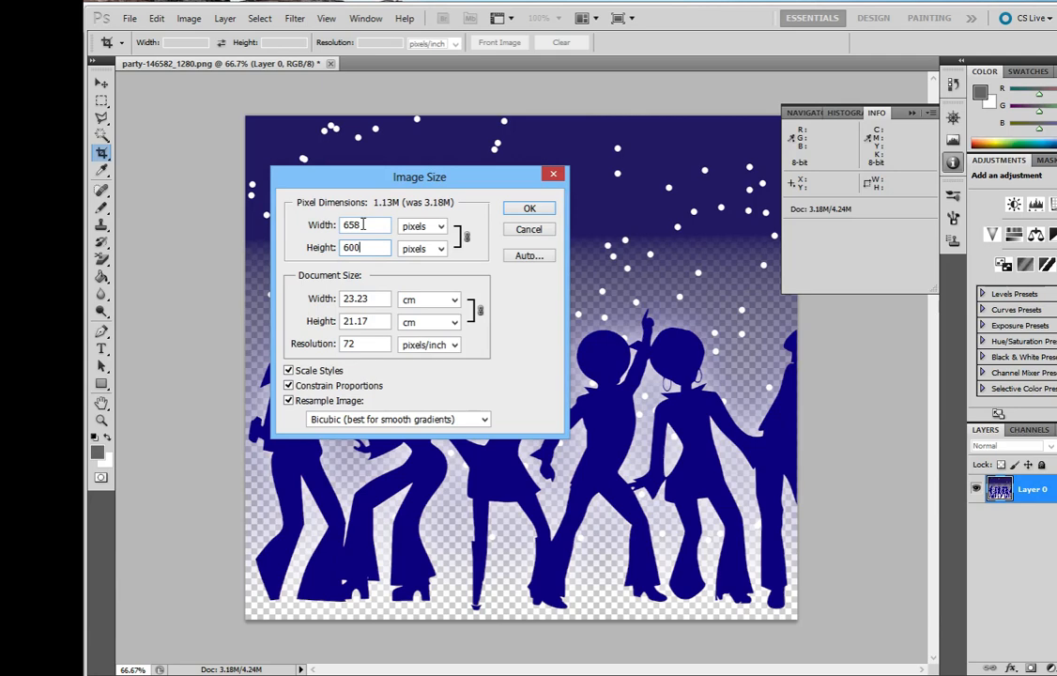
pyautogui.moveTo(364, 225)
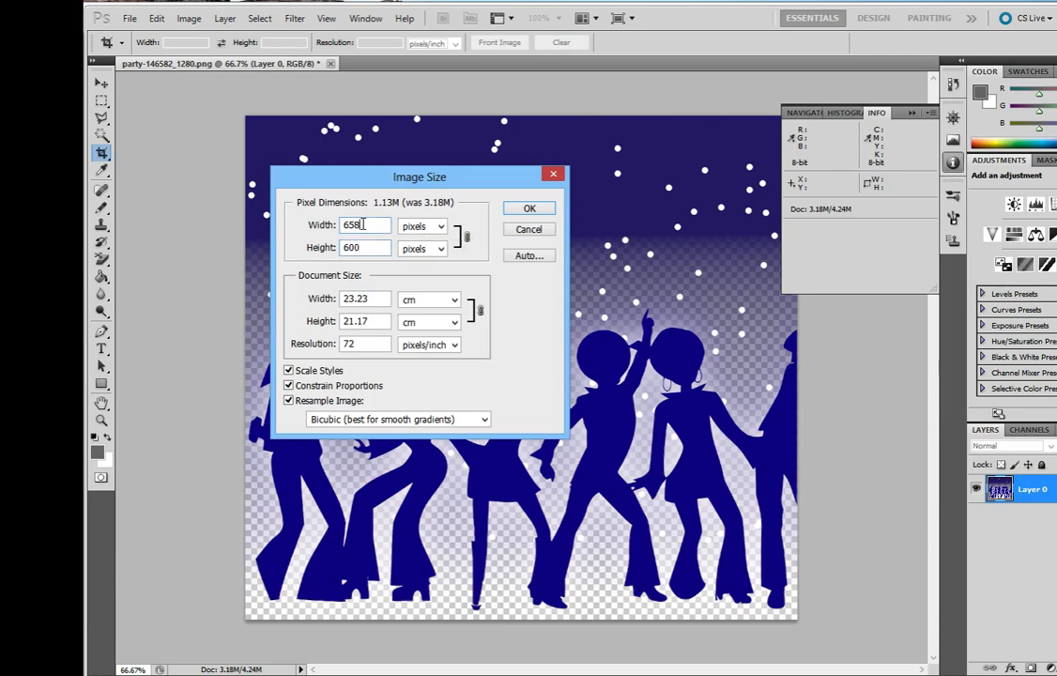
pyautogui.write('800')
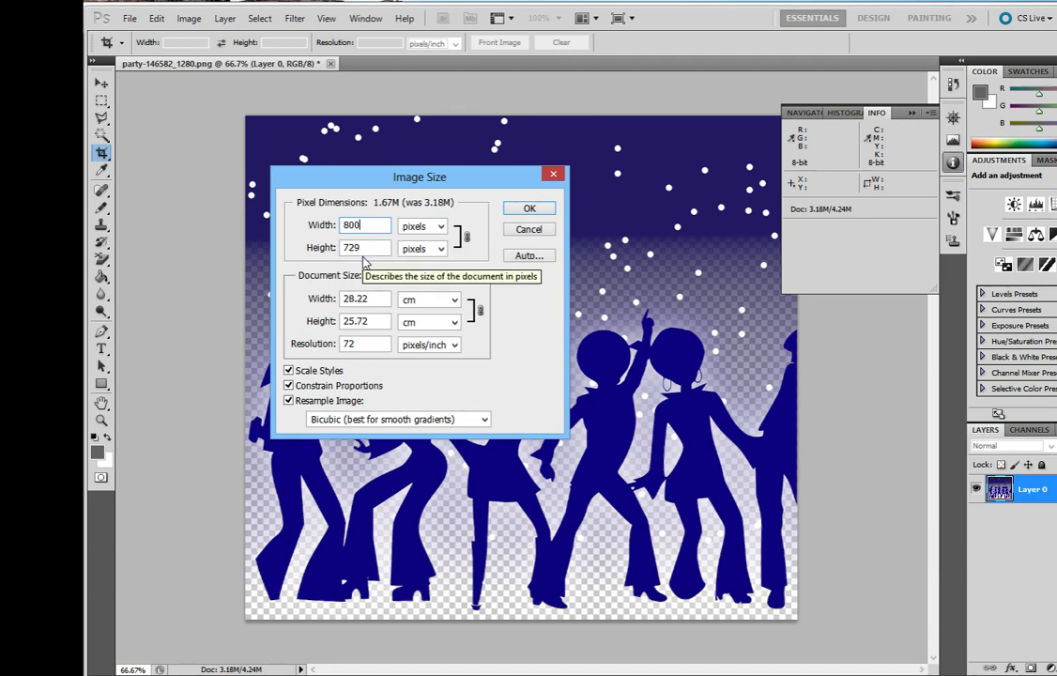
pyautogui.moveTo(479, 229)
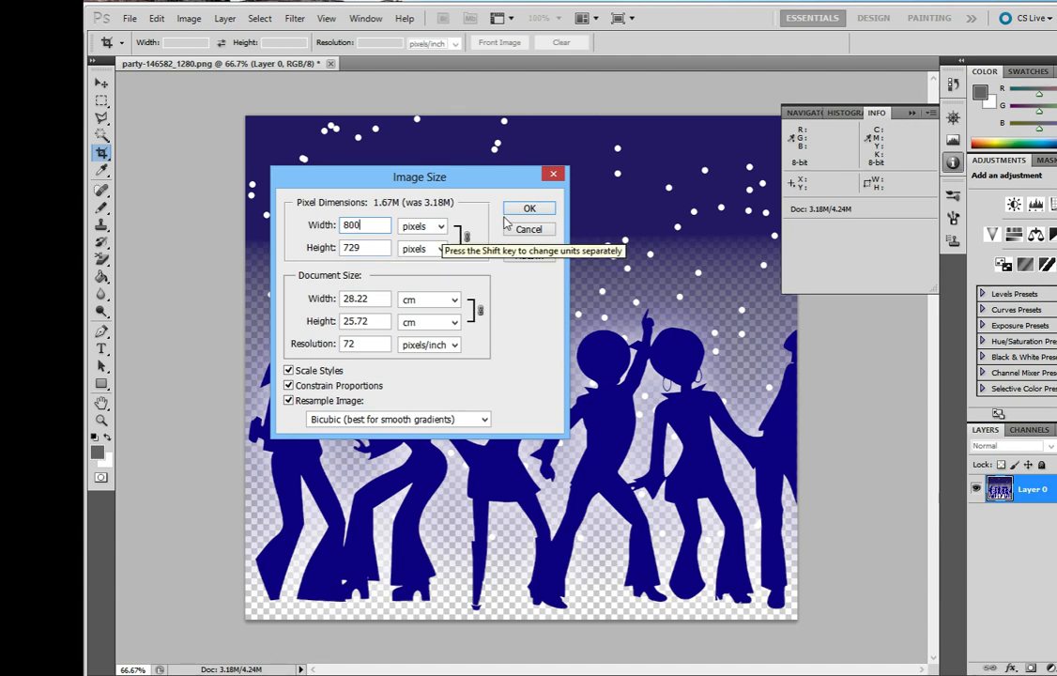
pyautogui.click(529, 206)
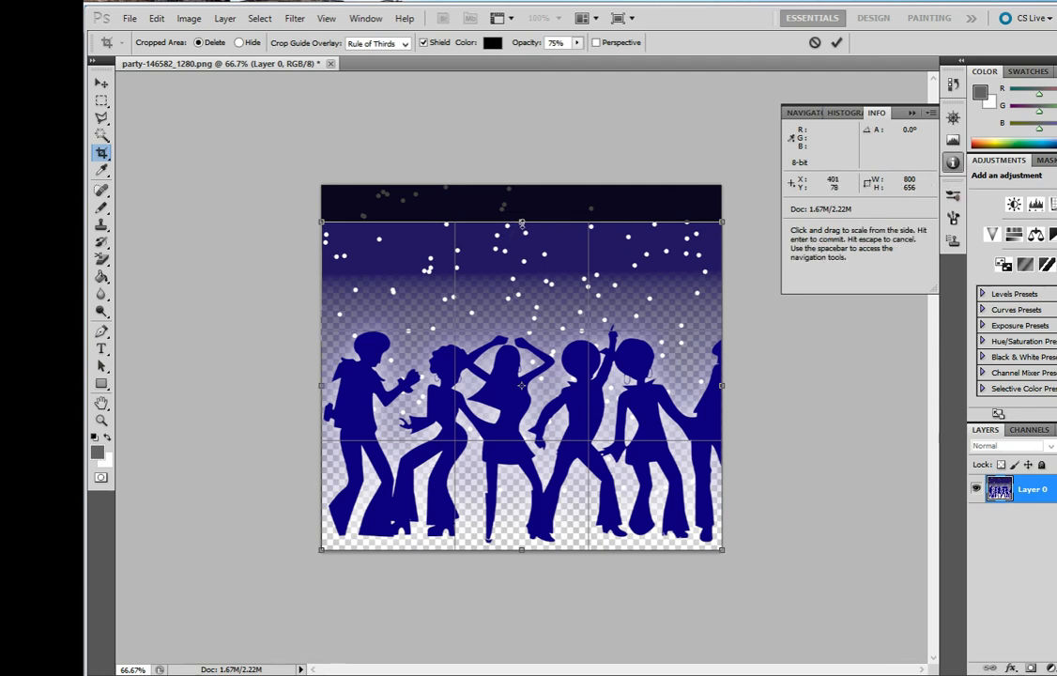
# Commit an 800 × 600 crop over the dancers, trimming the dark top band
pyautogui.moveTo(522, 223); pyautogui.dragTo(522, 252)
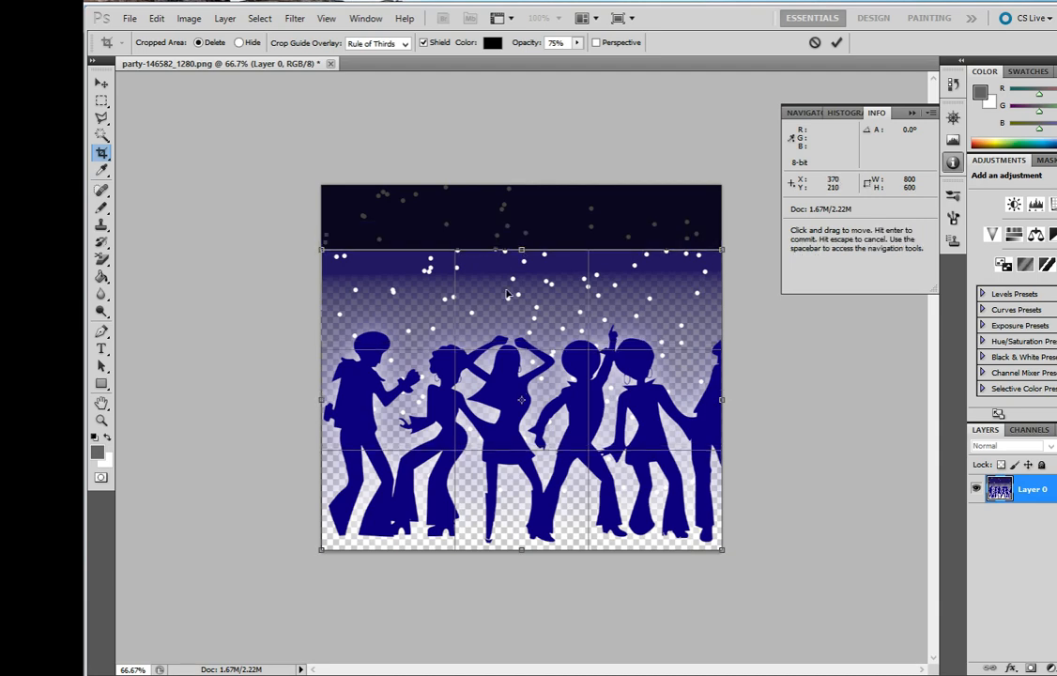
pyautogui.press('Enter')
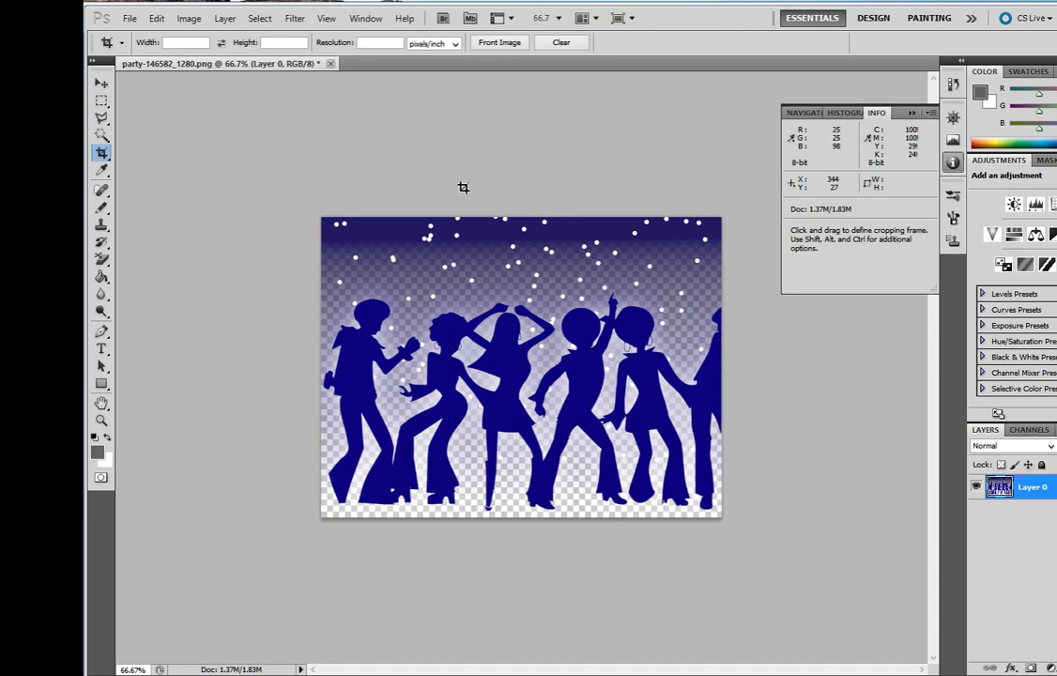
# Enlarge the canvas to 1024 × 1024 pixels around the cropped image via Canvas Size
pyautogui.click(195, 17)
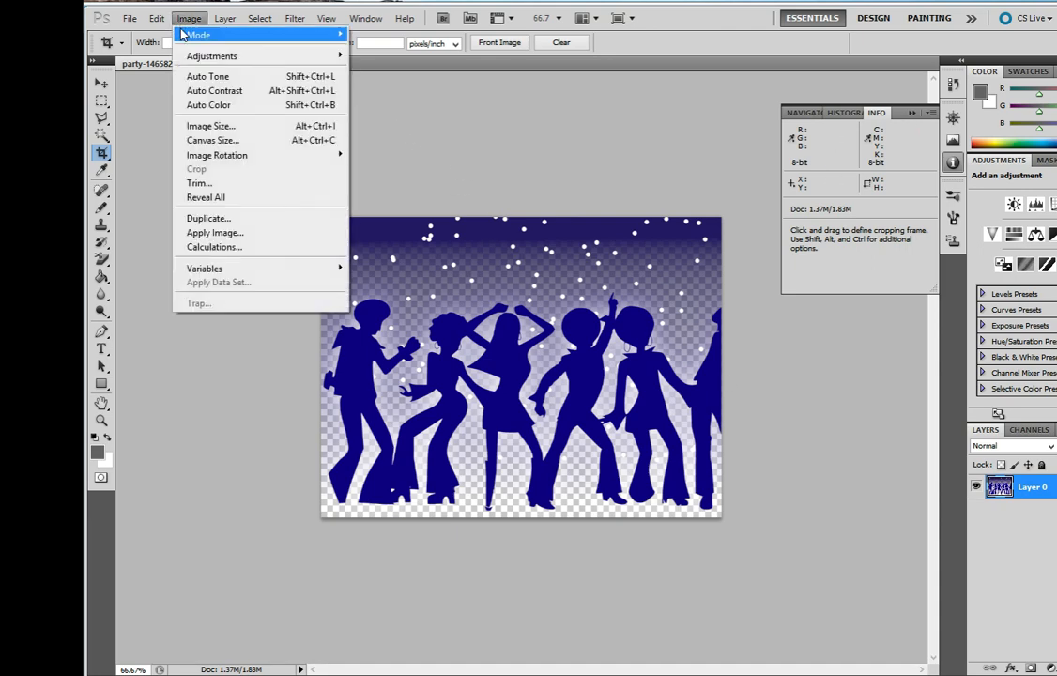
pyautogui.moveTo(210, 139)
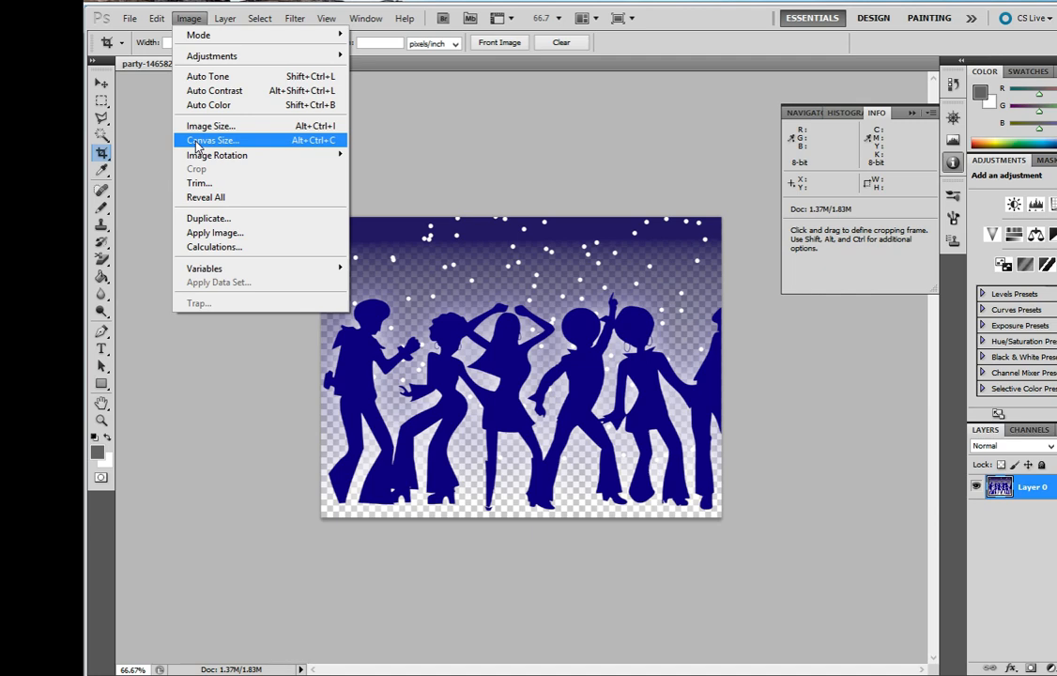
pyautogui.click(216, 138)
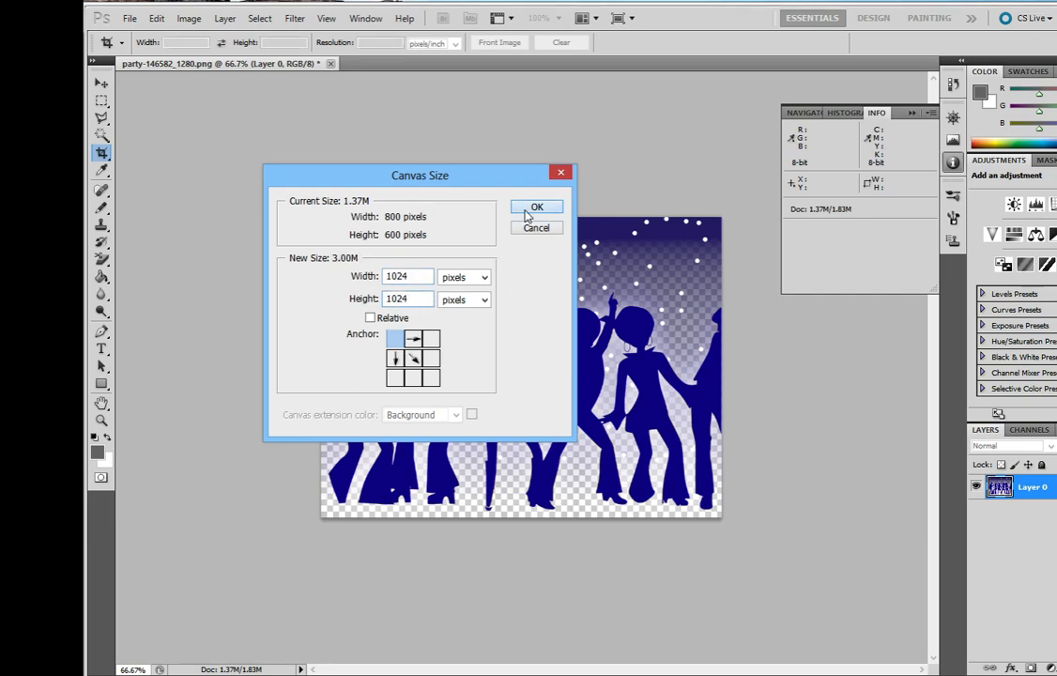
pyautogui.click(537, 207)
pyautogui.write('background.png')
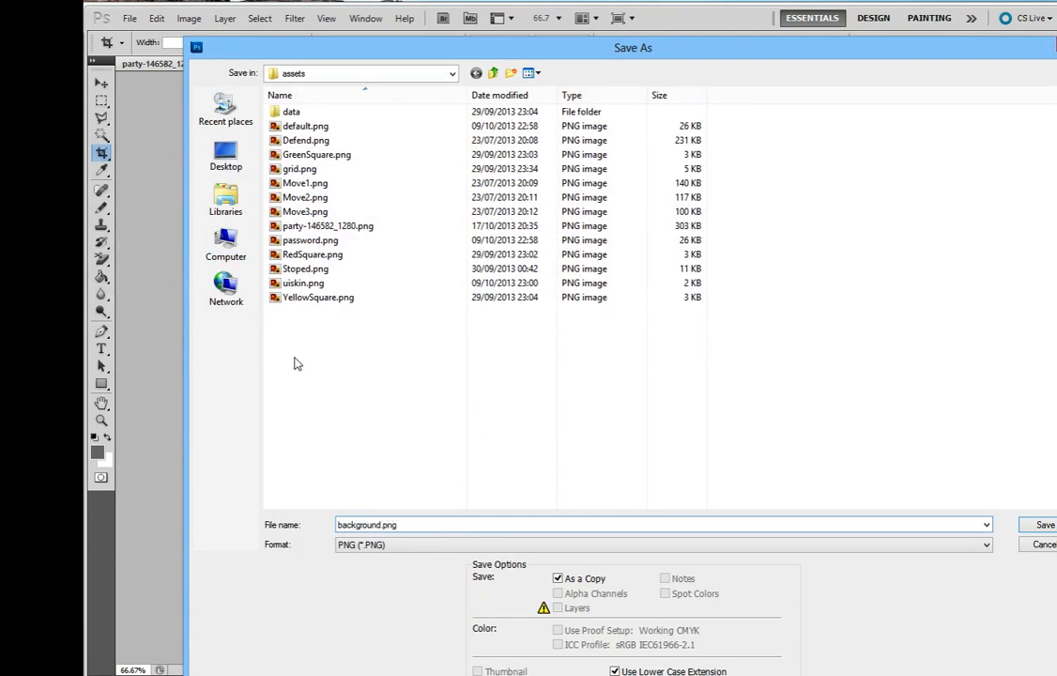
pyautogui.moveTo(364, 499)
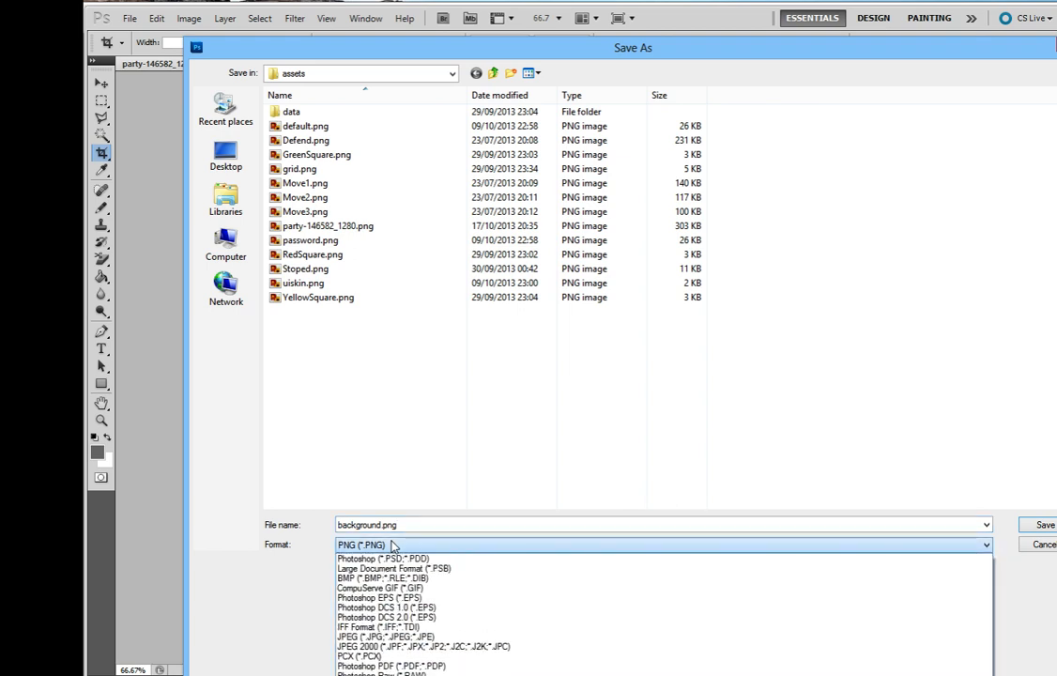
# Save the image as background.png in PNG format into the project's assets folder
pyautogui.click(369, 544)
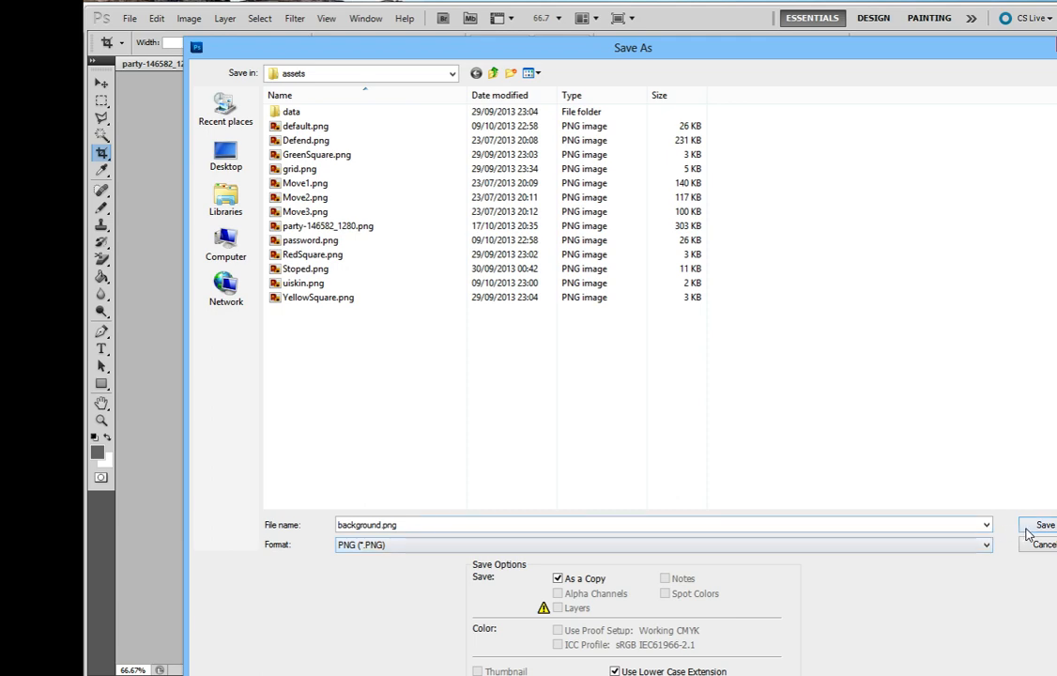
pyautogui.click(1047, 526)
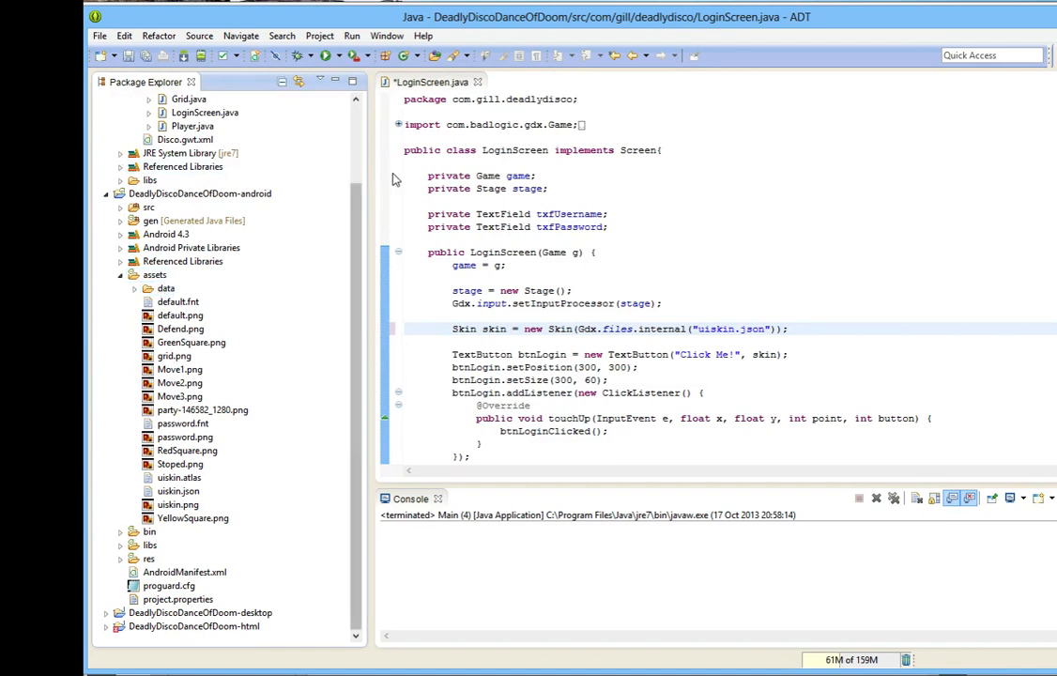
# Refresh the Android project so background.png appears in its assets folder
pyautogui.rightClick(199, 193)
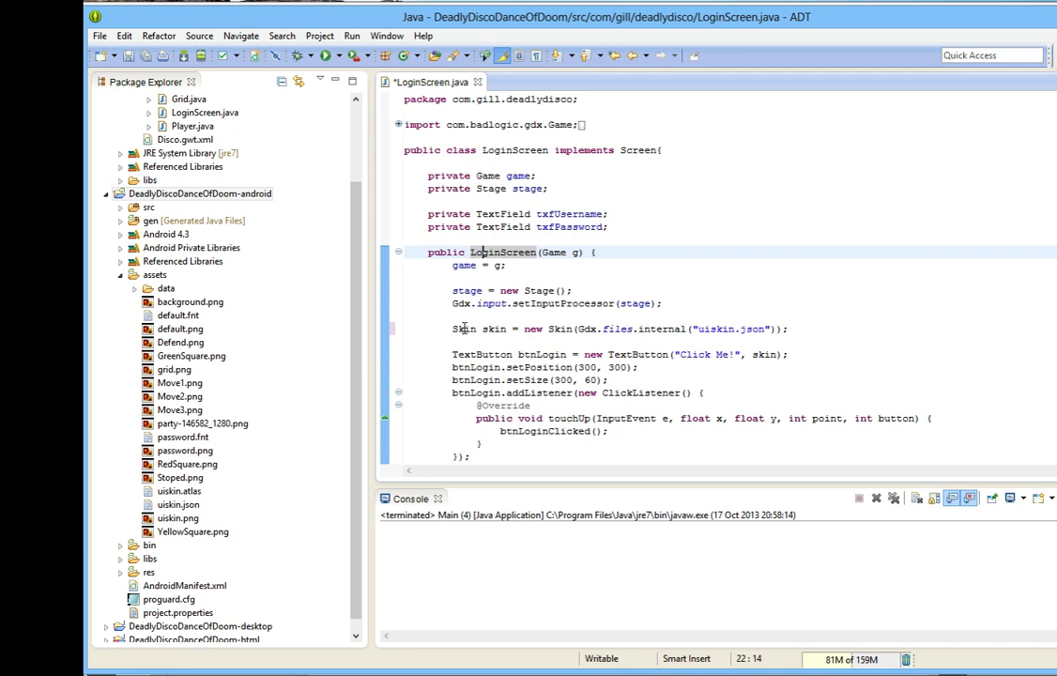
pyautogui.moveTo(465, 328)
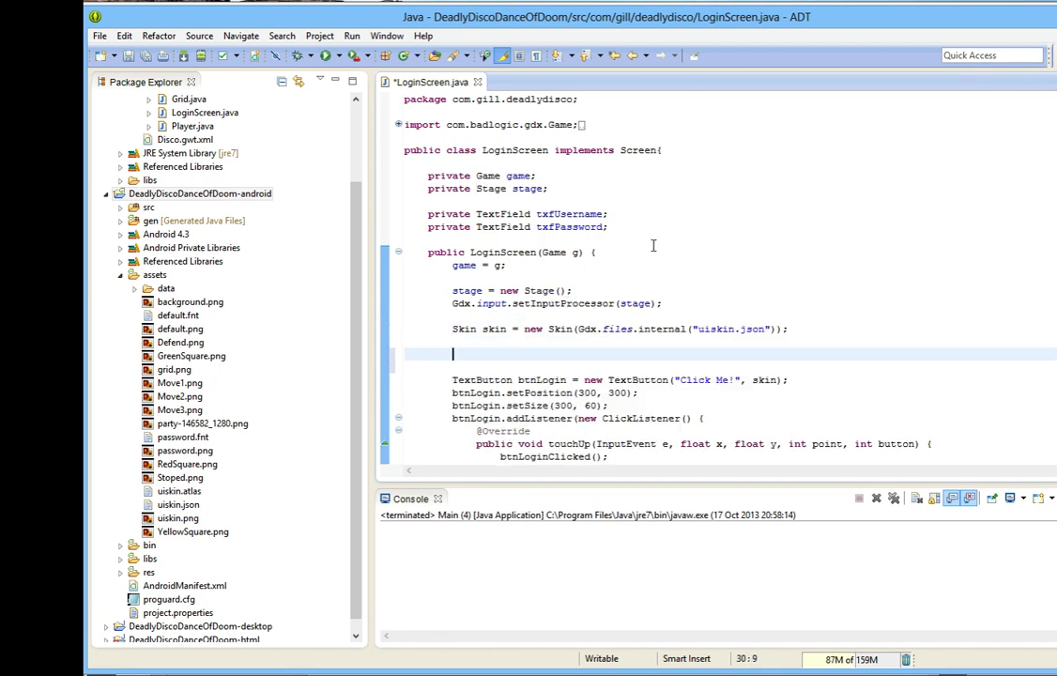
# Declare Texture backgroundTex = new Texture(Gdx.files.internal("background.png")) in the LoginScreen constructor
pyautogui.write('Texture backgroundTex')
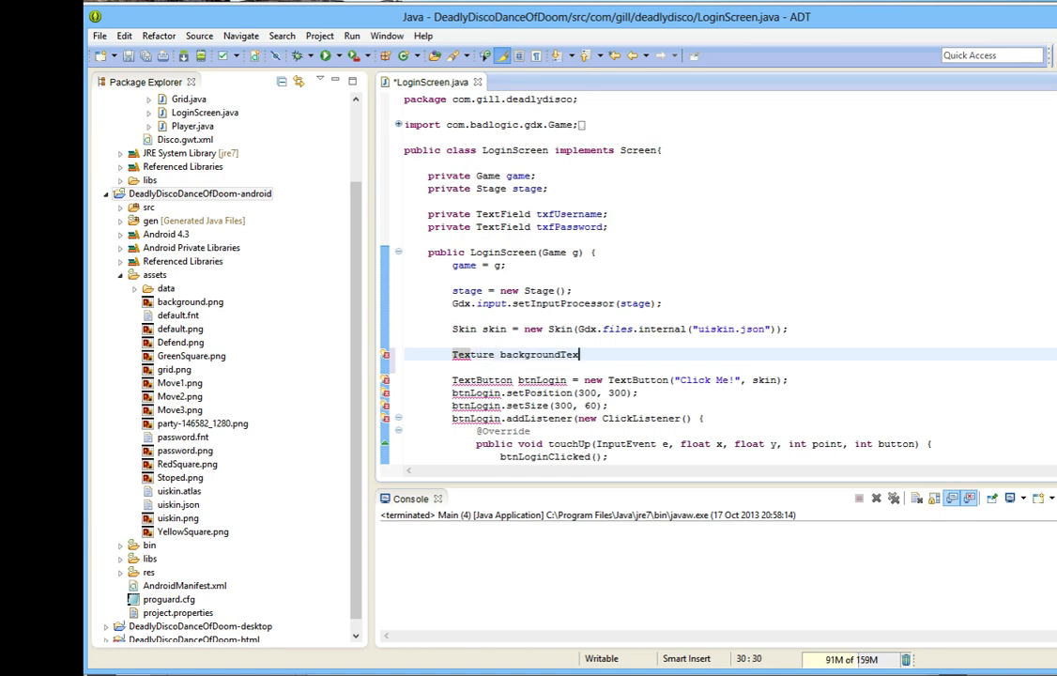
pyautogui.write('= new Texture(')
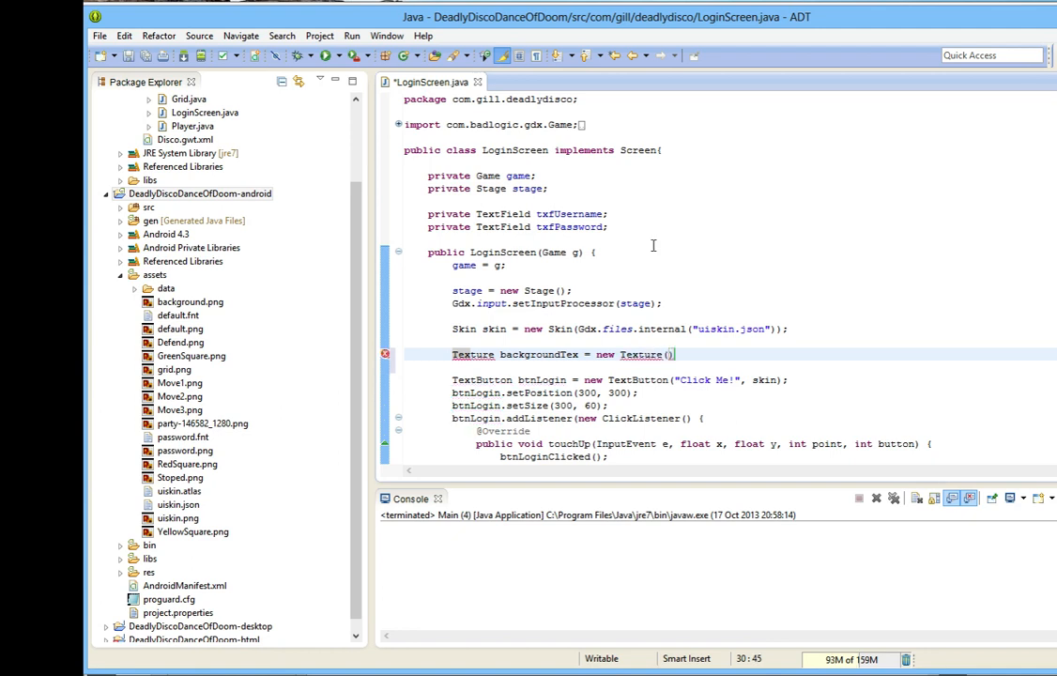
pyautogui.write('G')
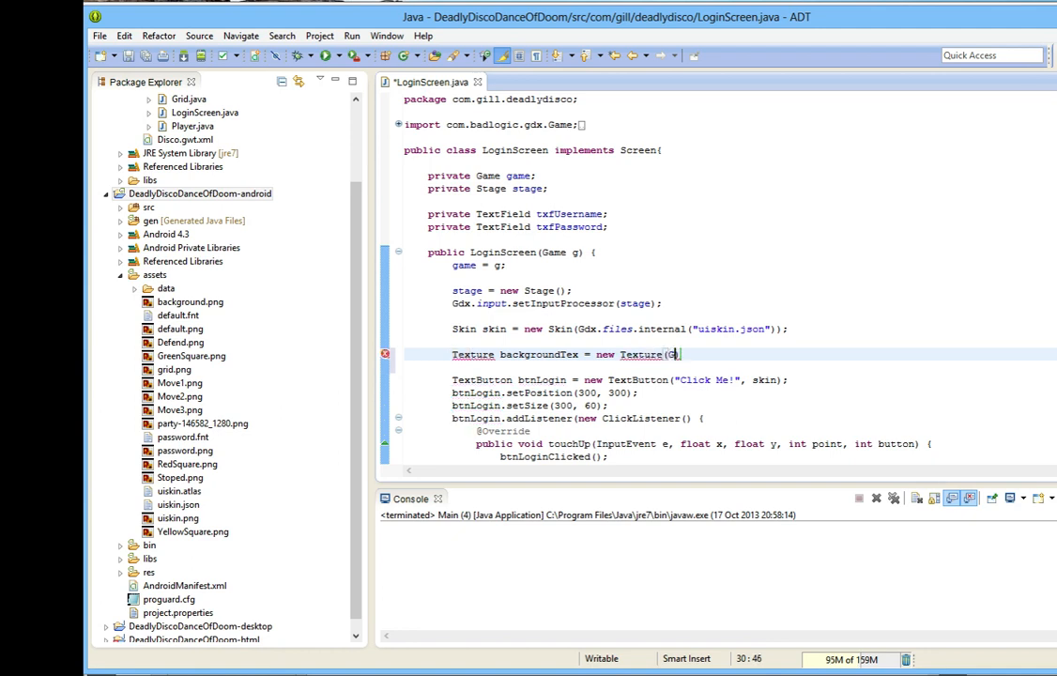
pyautogui.write('dx.files.internal(')
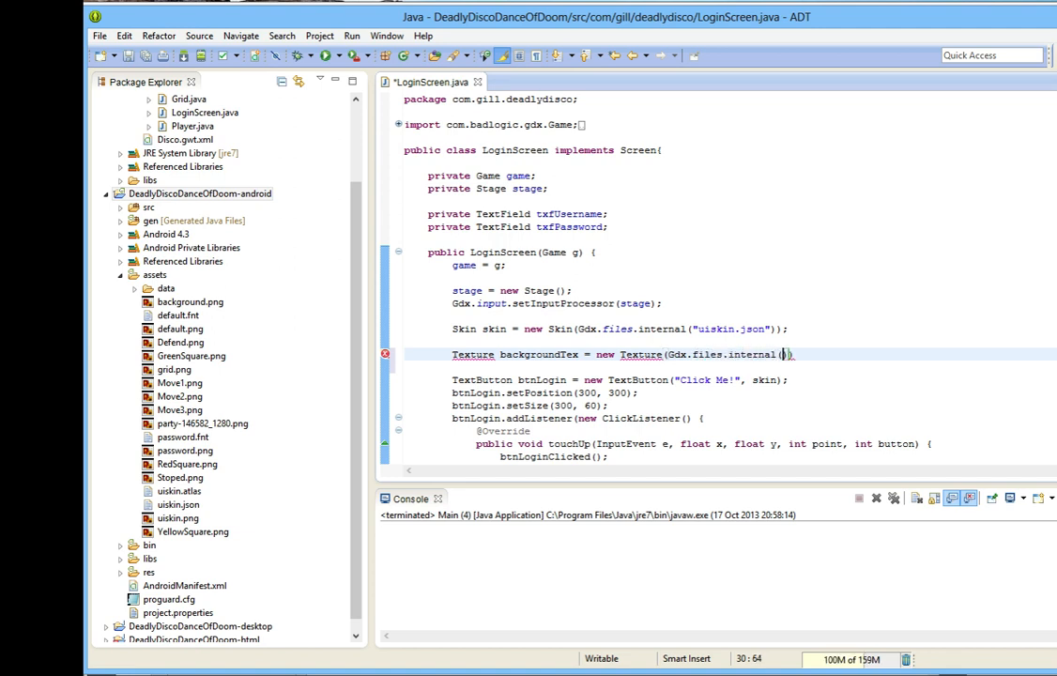
pyautogui.write('background"')
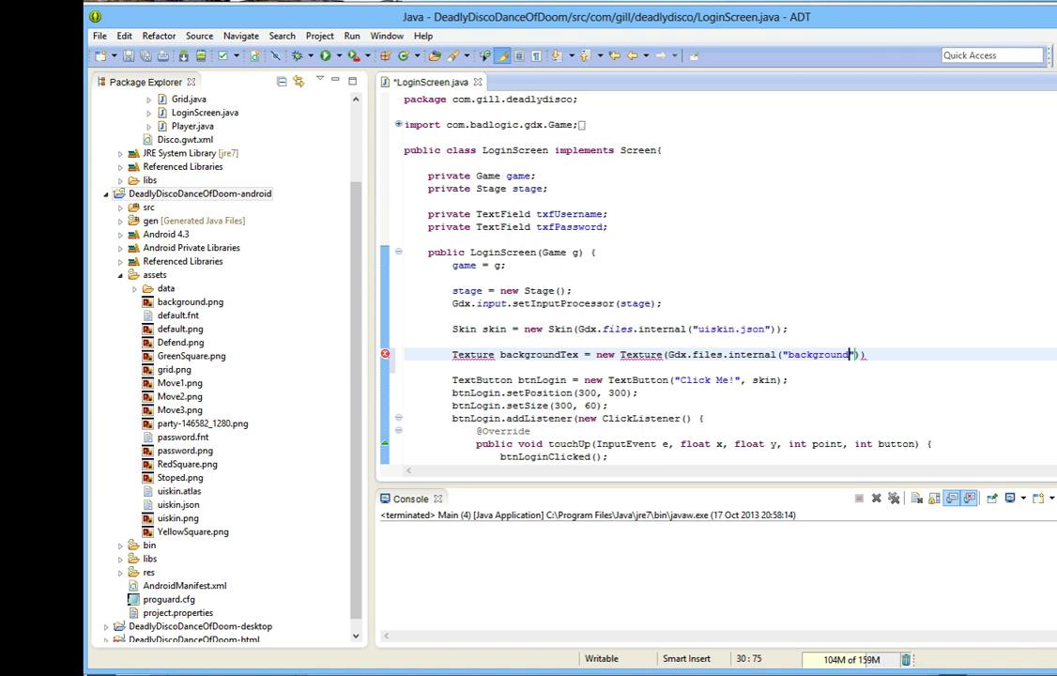
pyautogui.write('.png')
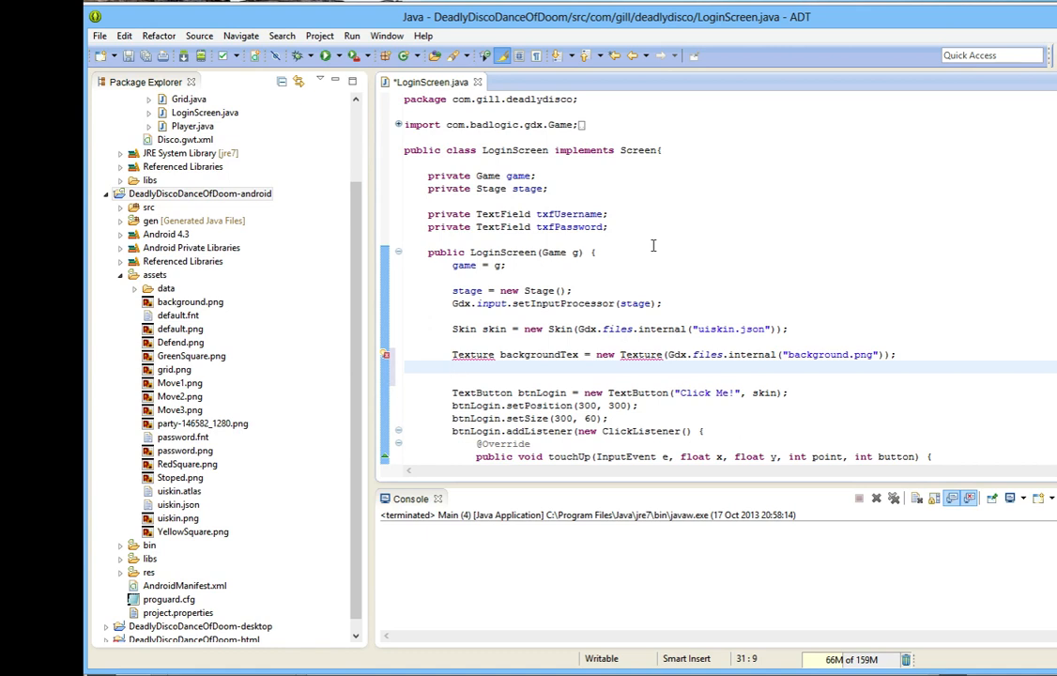
# Declare TextureRegion backgroundTexReg = new TextureRegion(backgroundTex, 800, 600) on the next line
pyautogui.write('Tex')
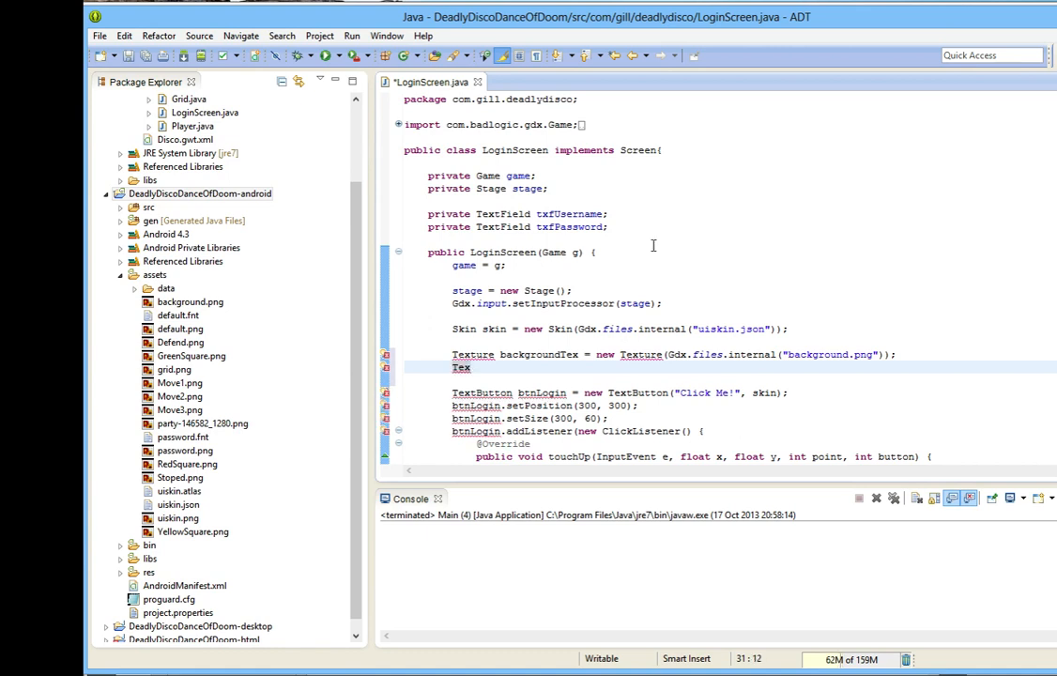
pyautogui.write('tureRegi')
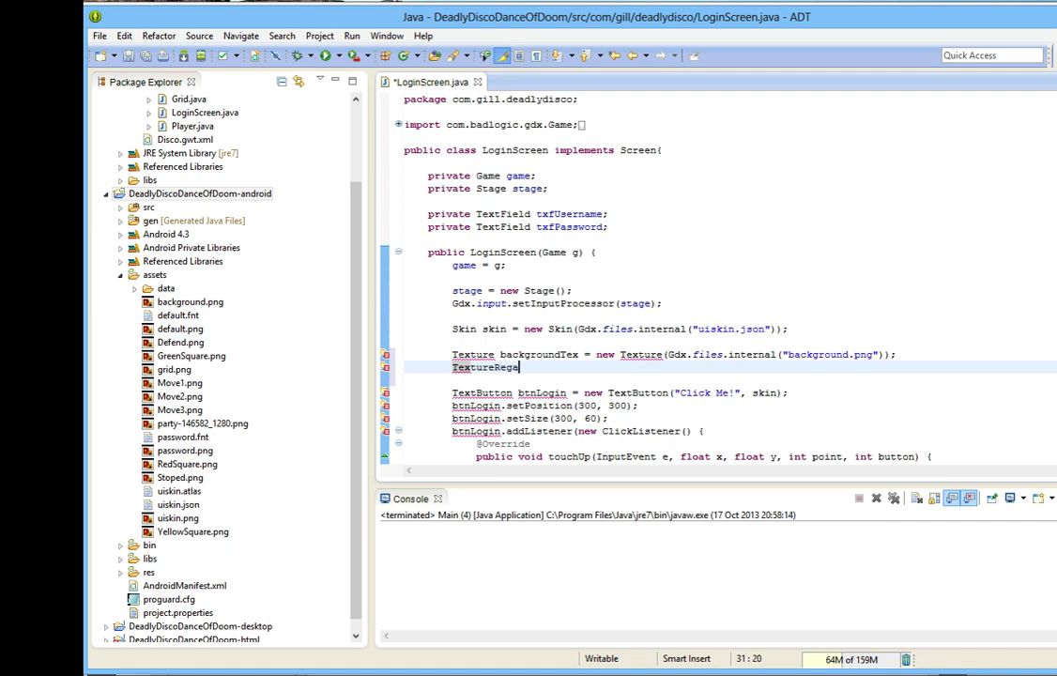
pyautogui.write('ion')
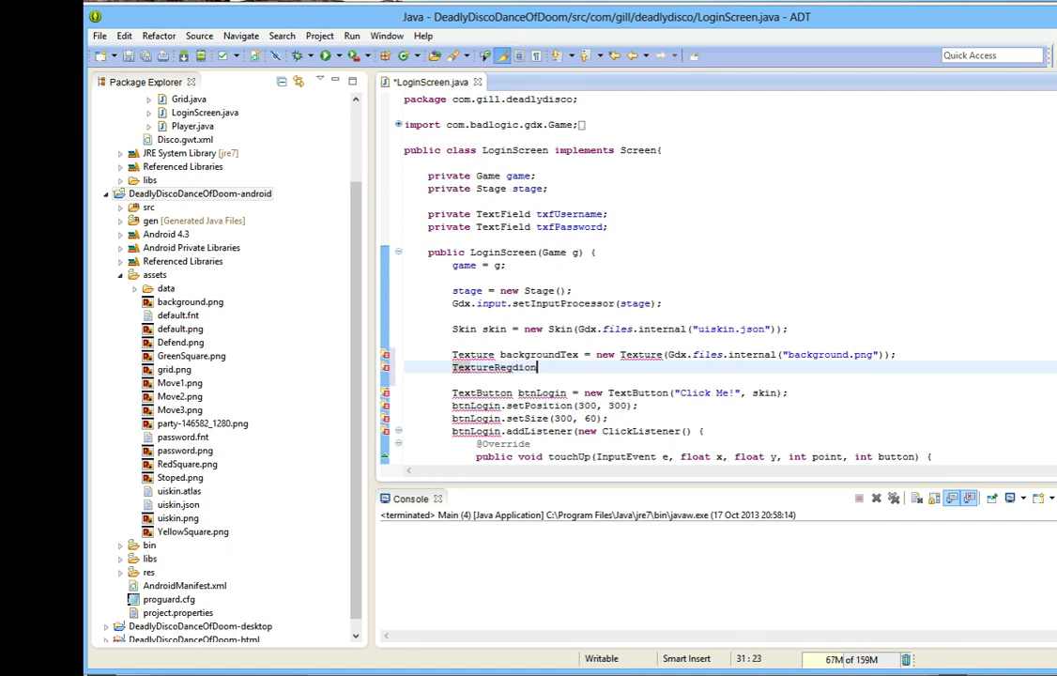
pyautogui.write('backg')
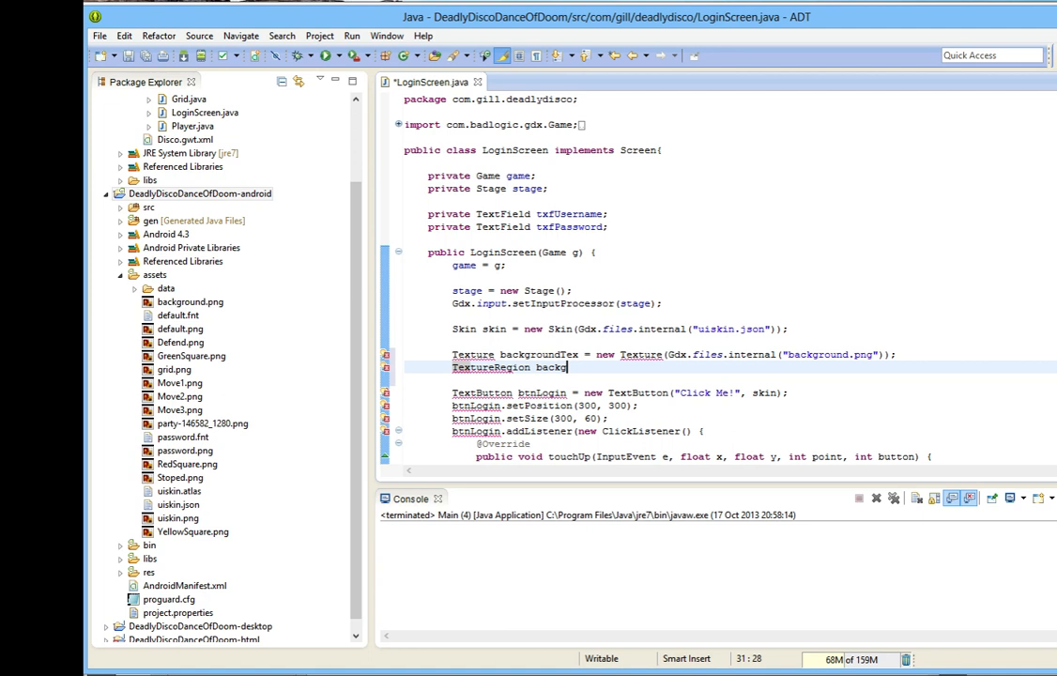
pyautogui.write('roundTexRef')
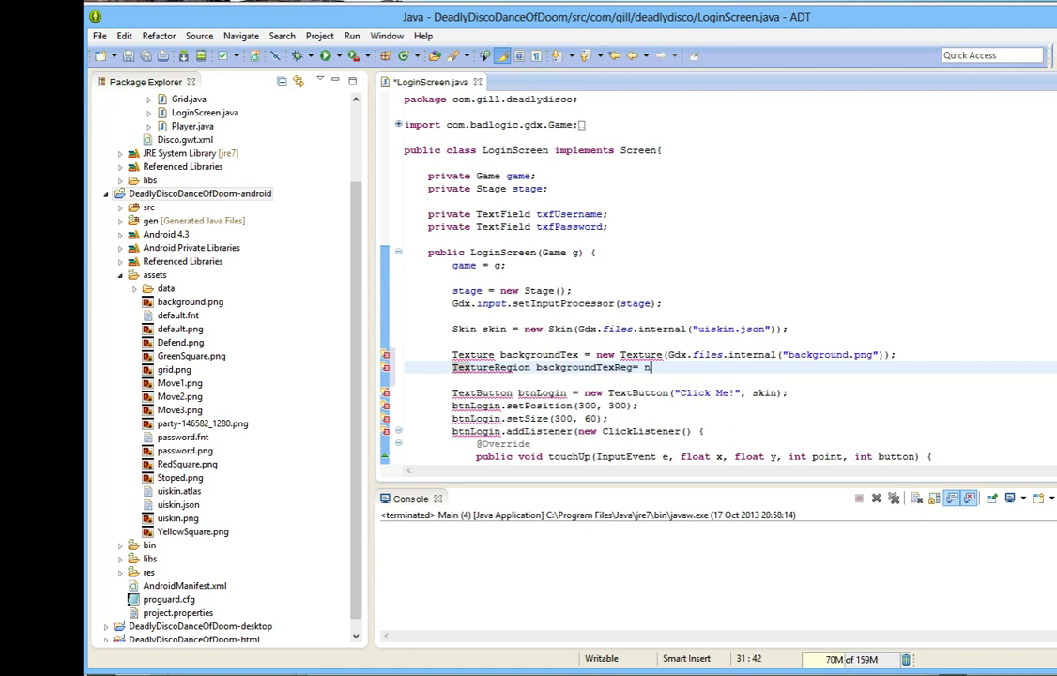
pyautogui.write('new')
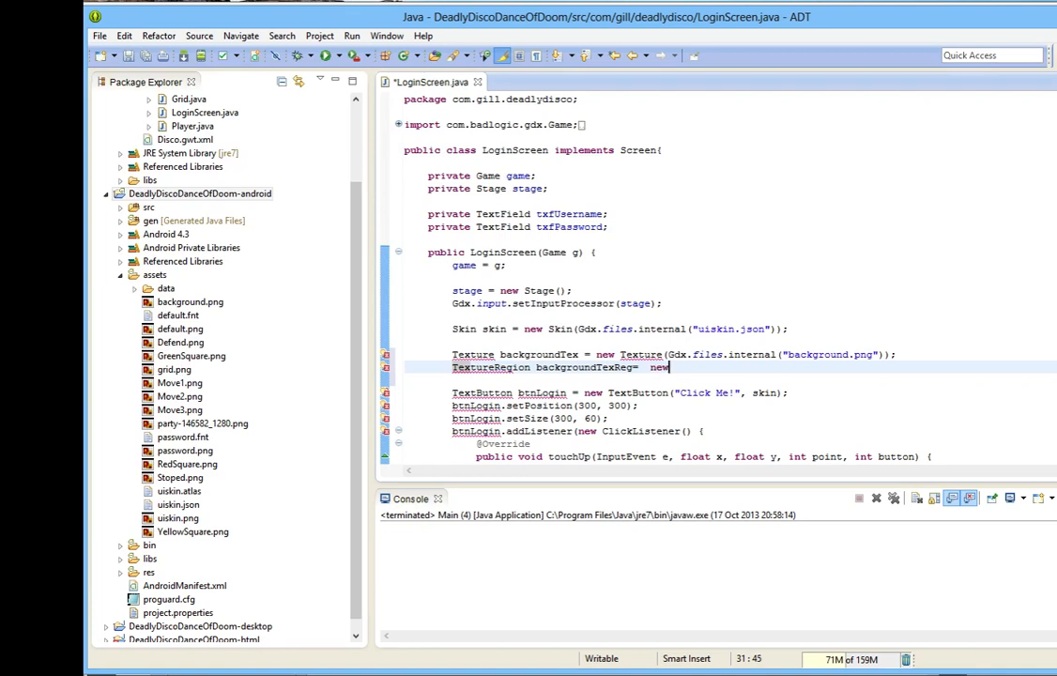
pyautogui.write('TextureRegion(')
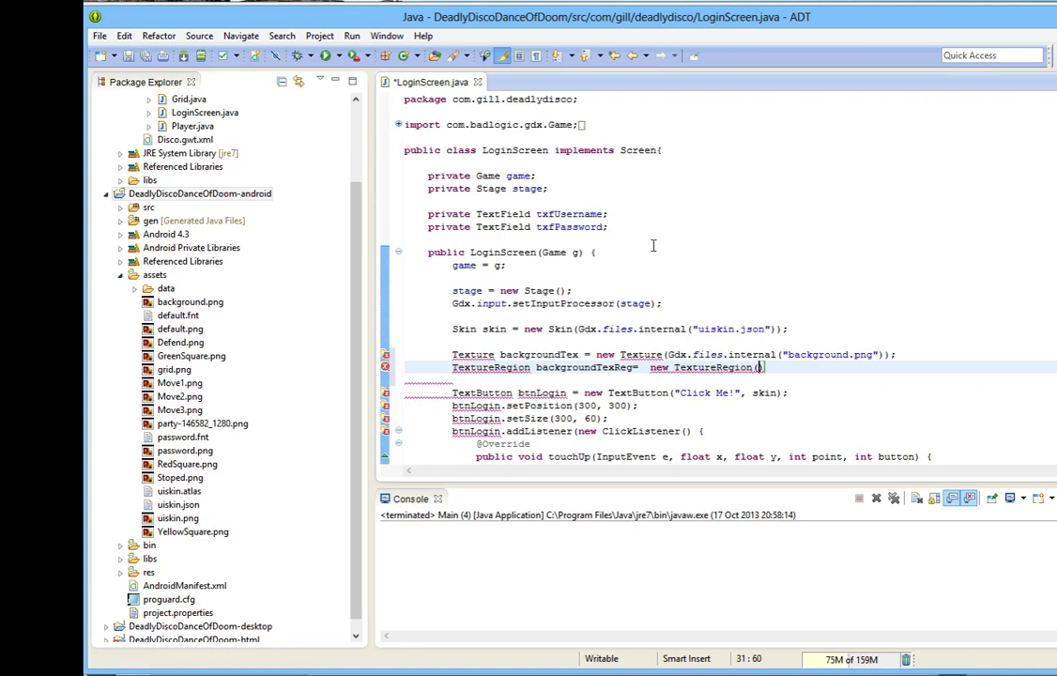
pyautogui.write('backgroundTex,')
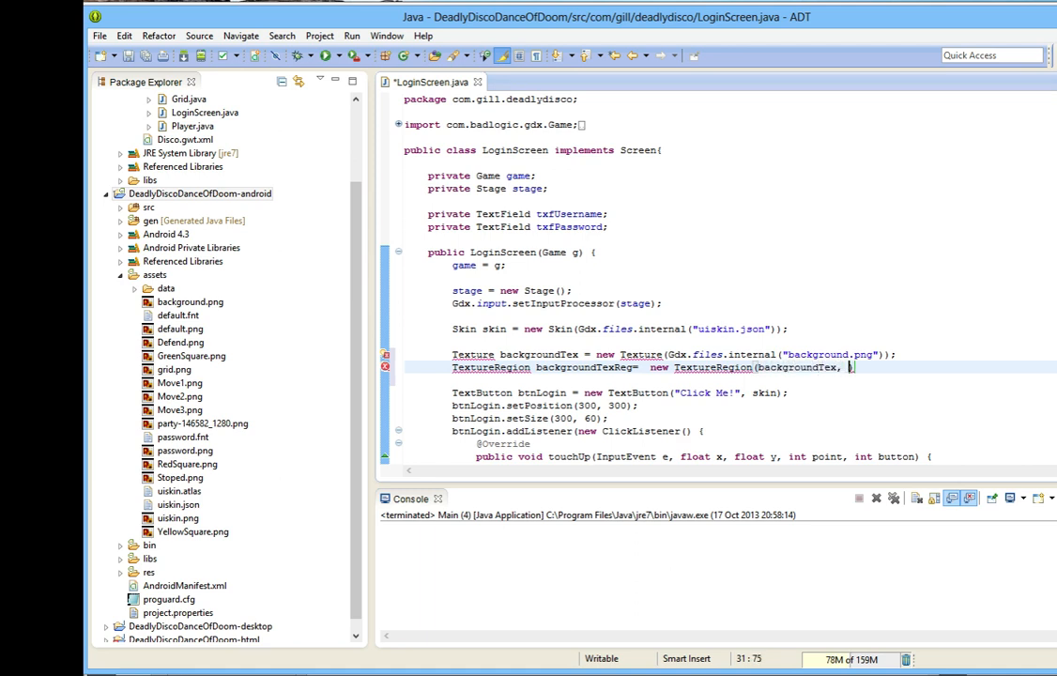
pyautogui.write('800, 600)')
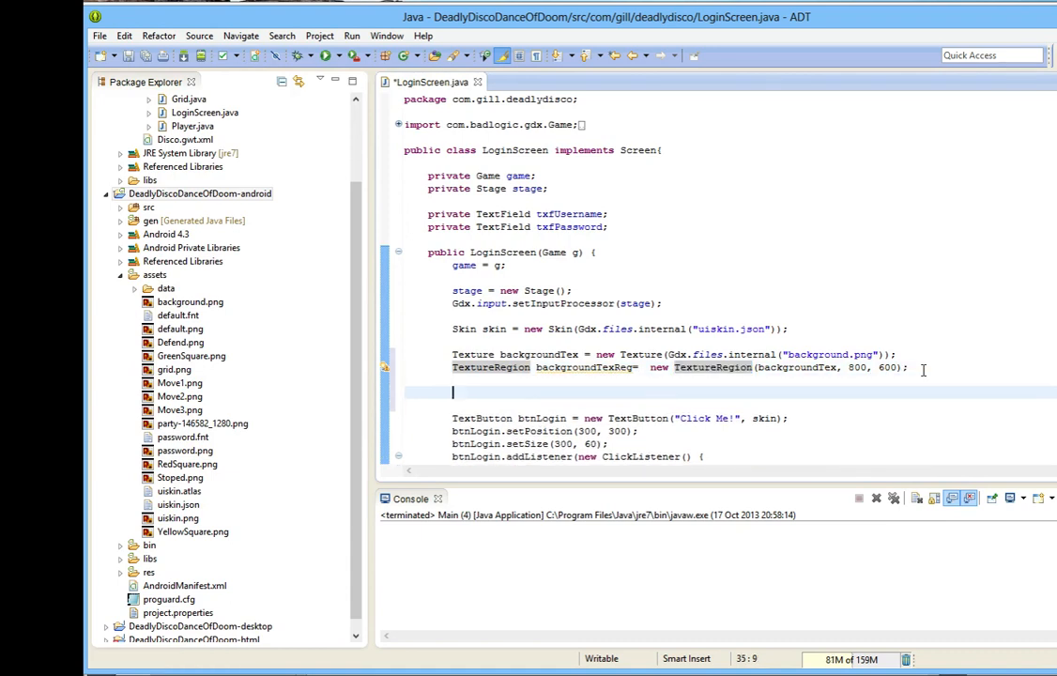
pyautogui.write('stage.a')
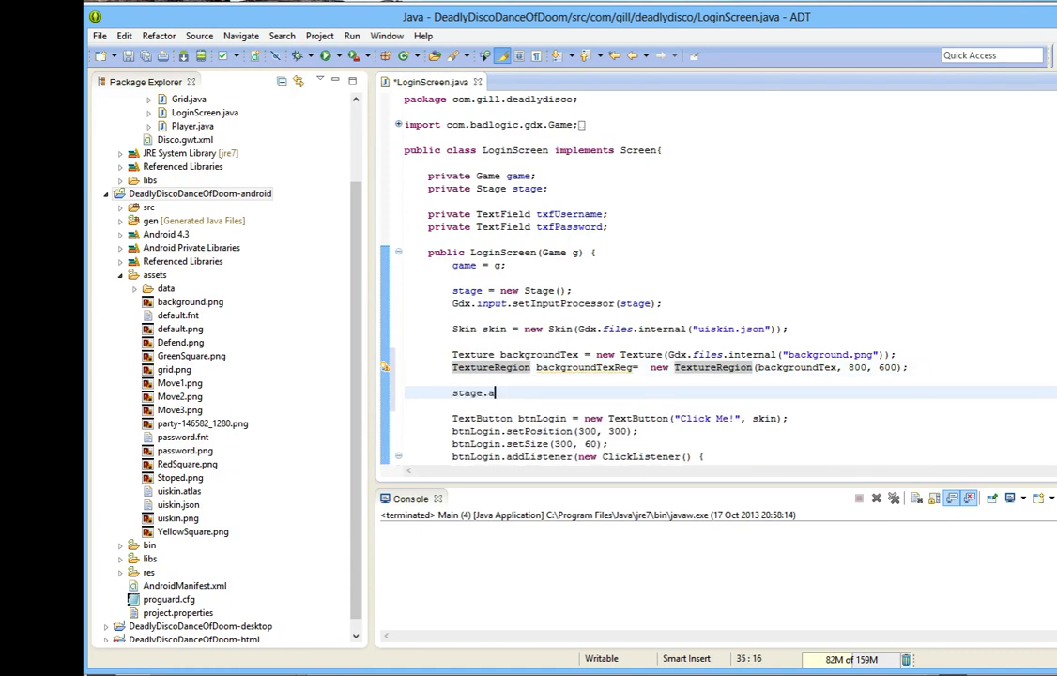
pyautogui.write('ddActor()')
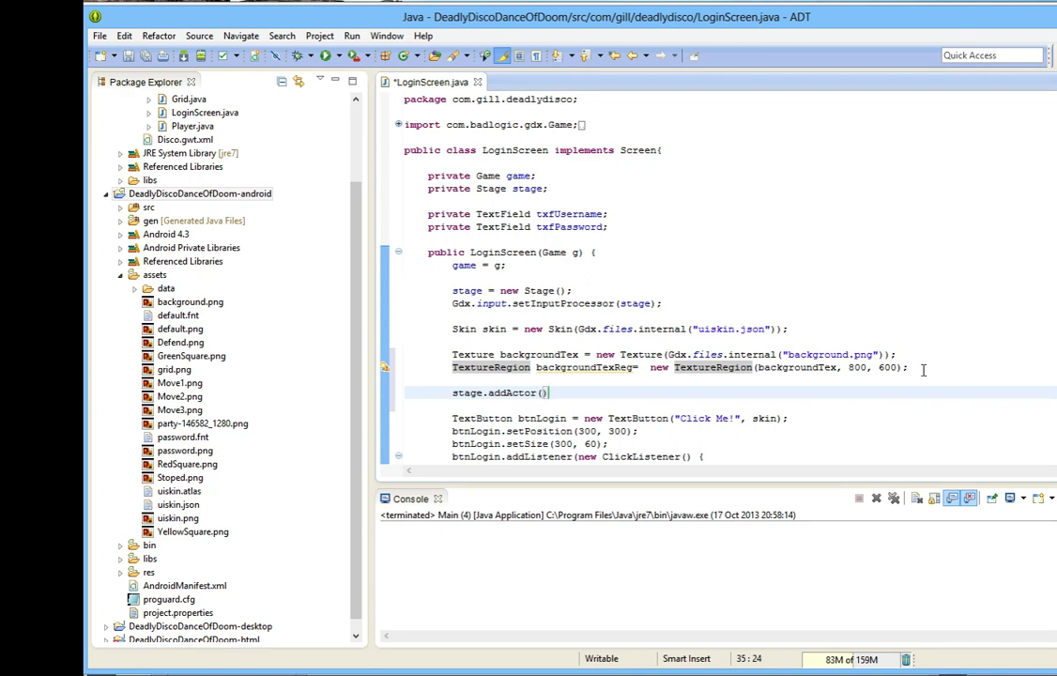
pyautogui.write('background')
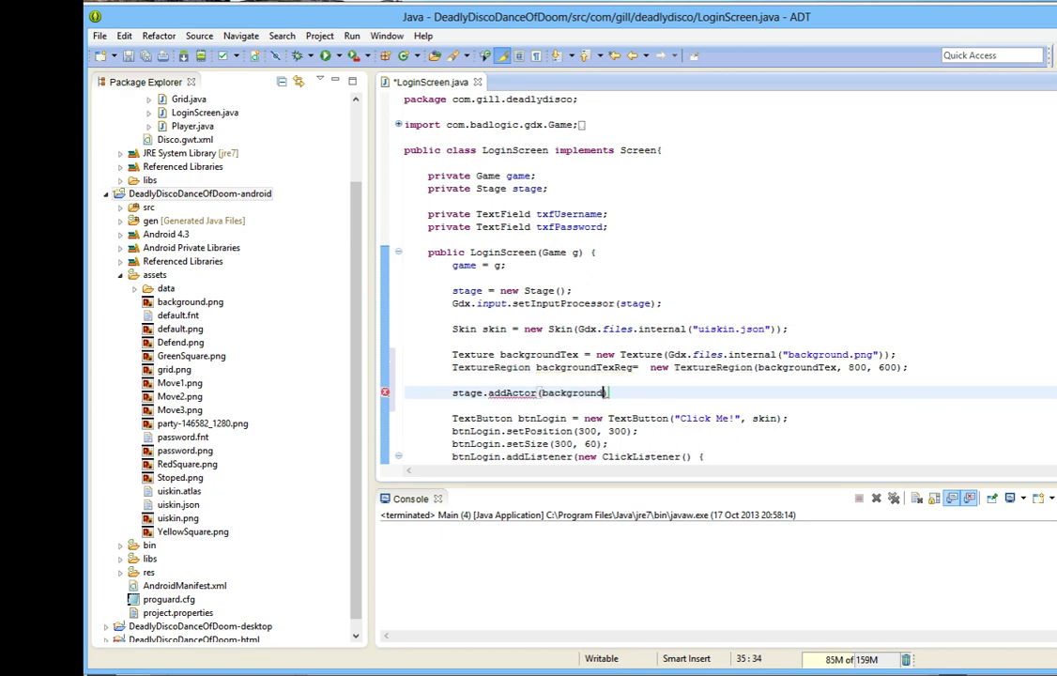
pyautogui.write('TexReg);')
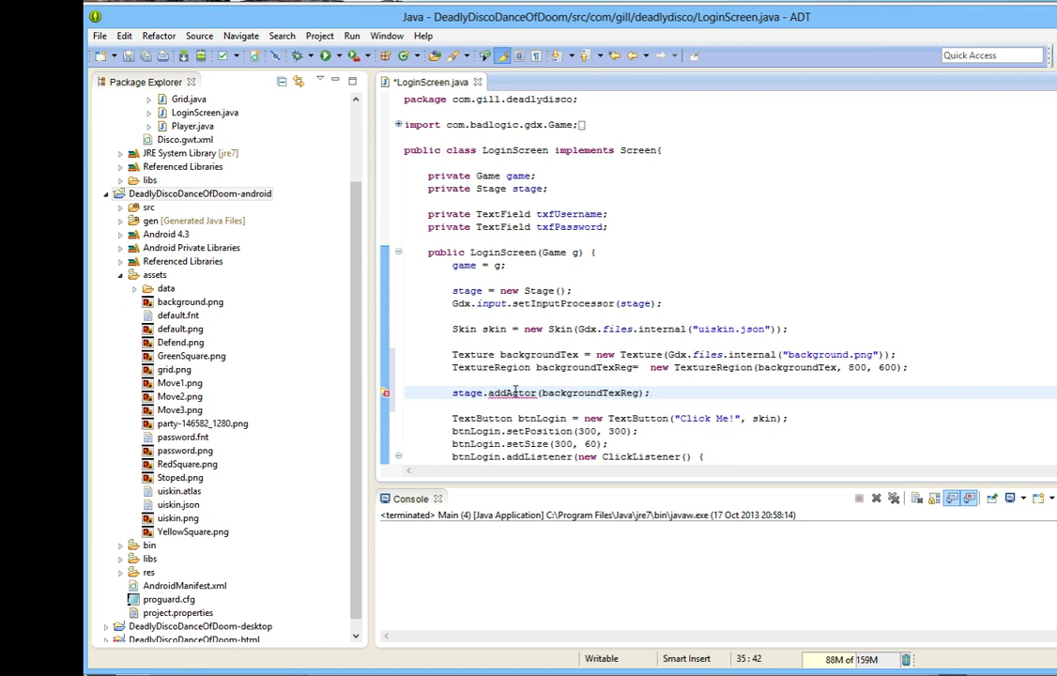
pyautogui.moveTo(516, 392)
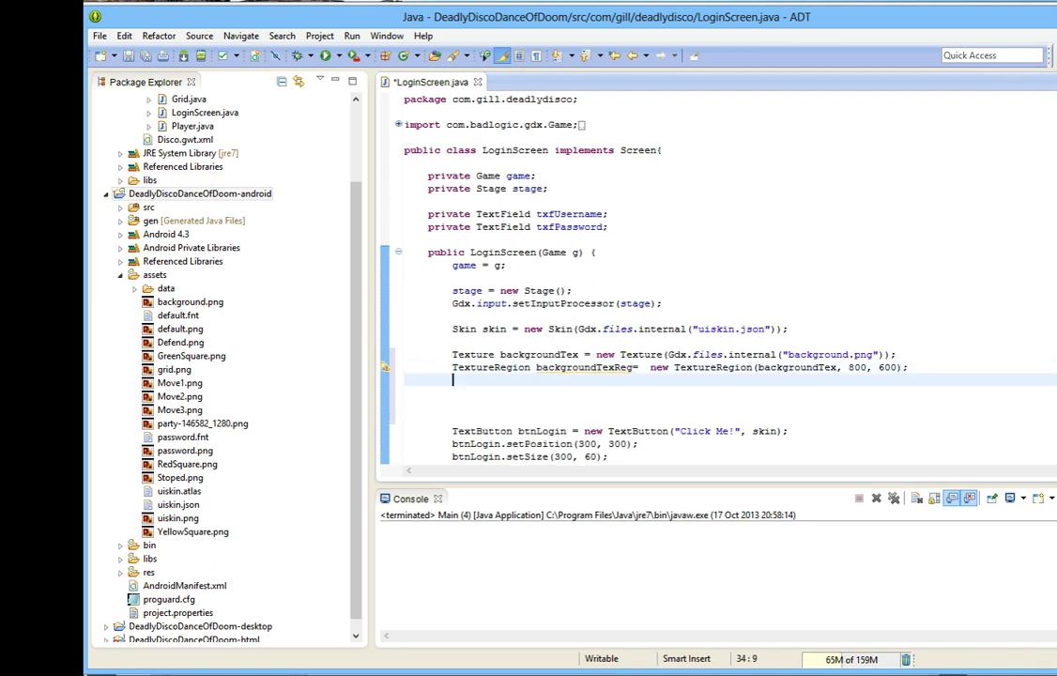
# Declare Image background = new Image(backgroundTexReg) and import com.badlogic.gdx.scenes.scene2d.ui.Image via Quick Fix
pyautogui.write('Image = ne')
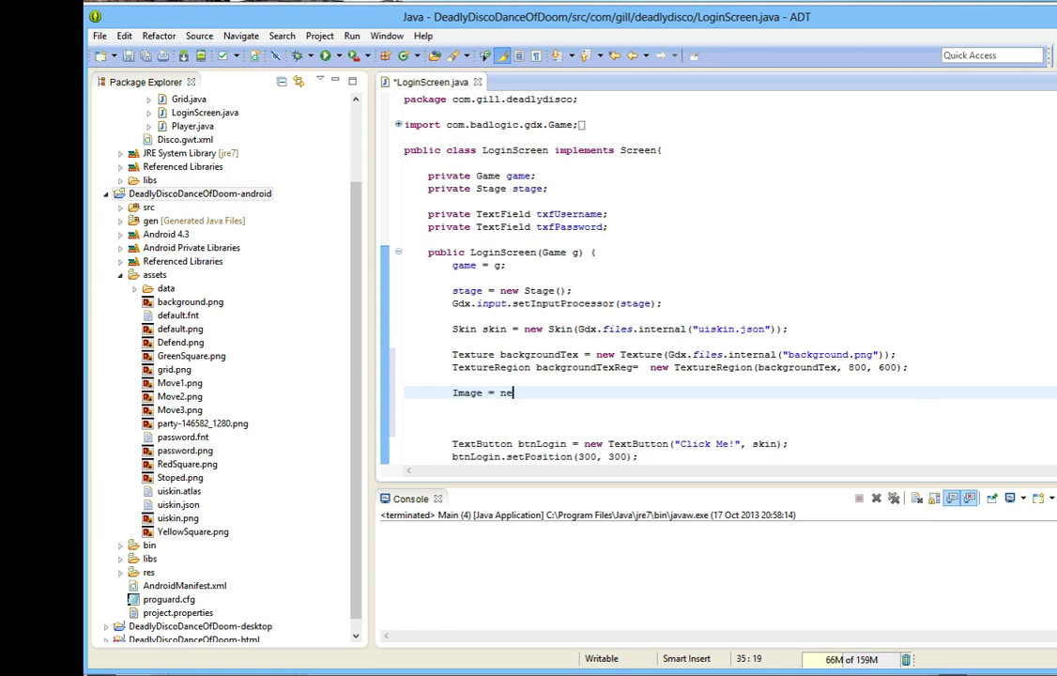
pyautogui.write('w Iamge')
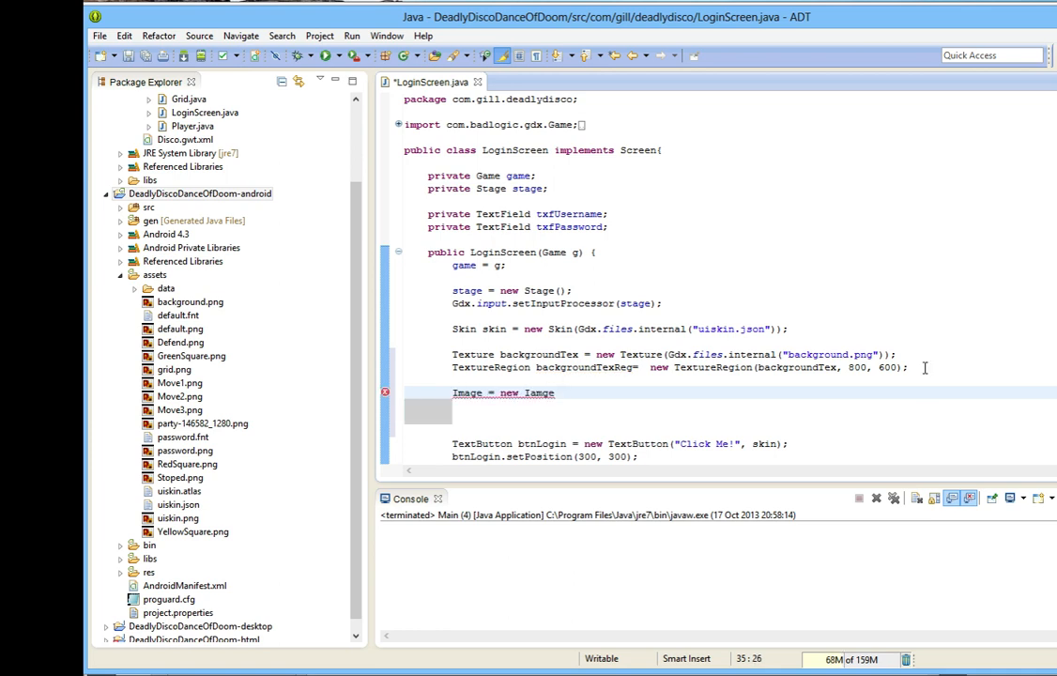
pyautogui.write('Image)')
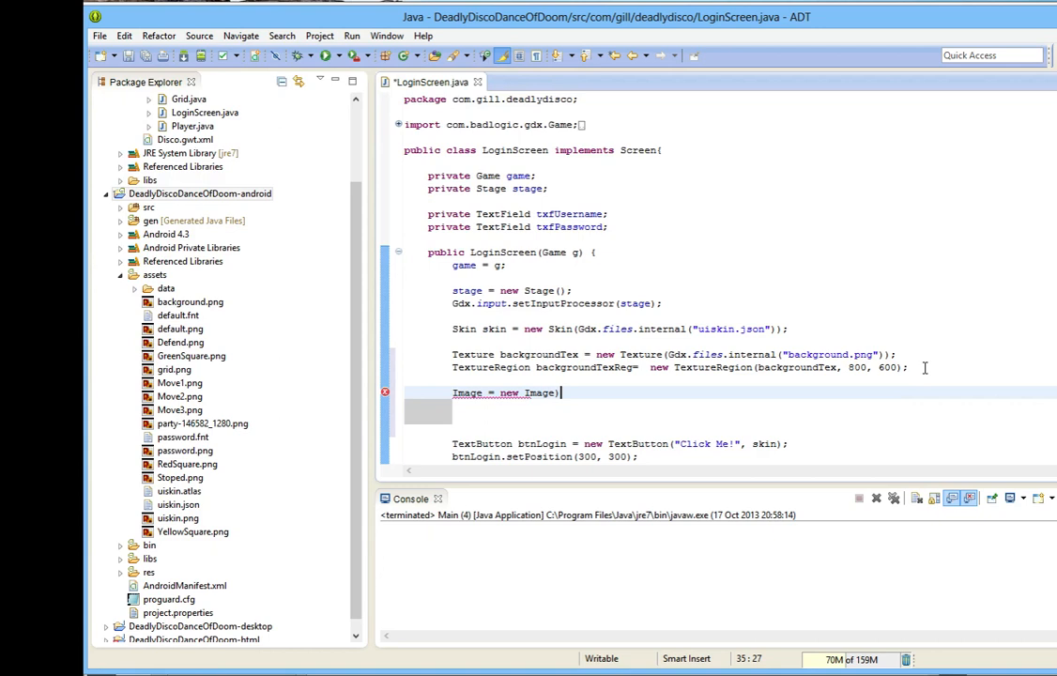
pyautogui.write('background')
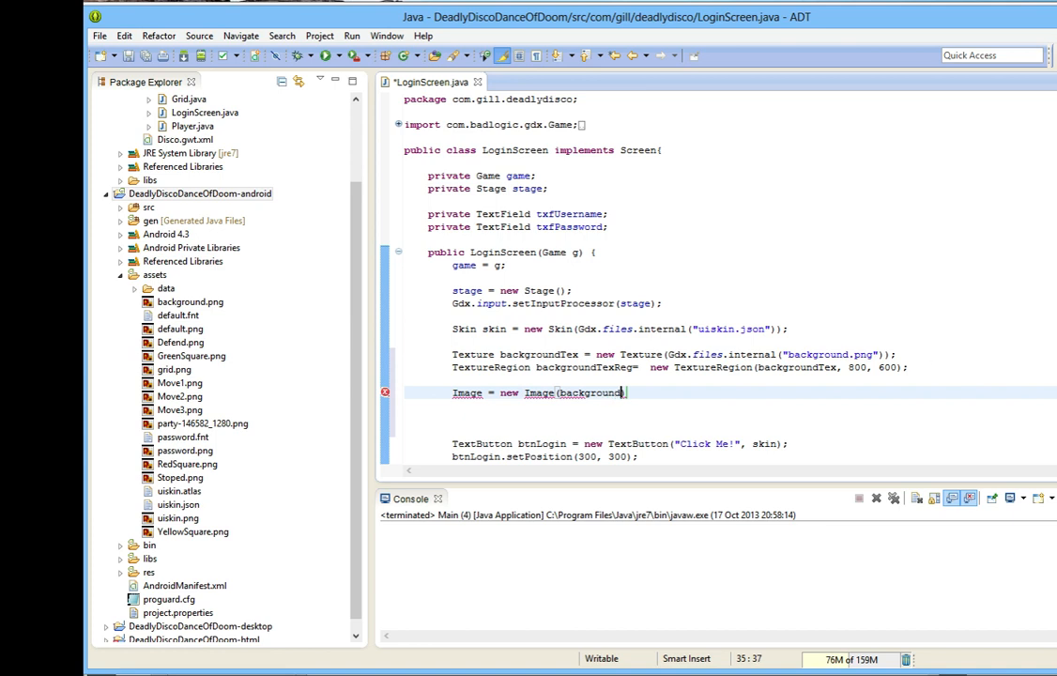
pyautogui.write('TexReg);')
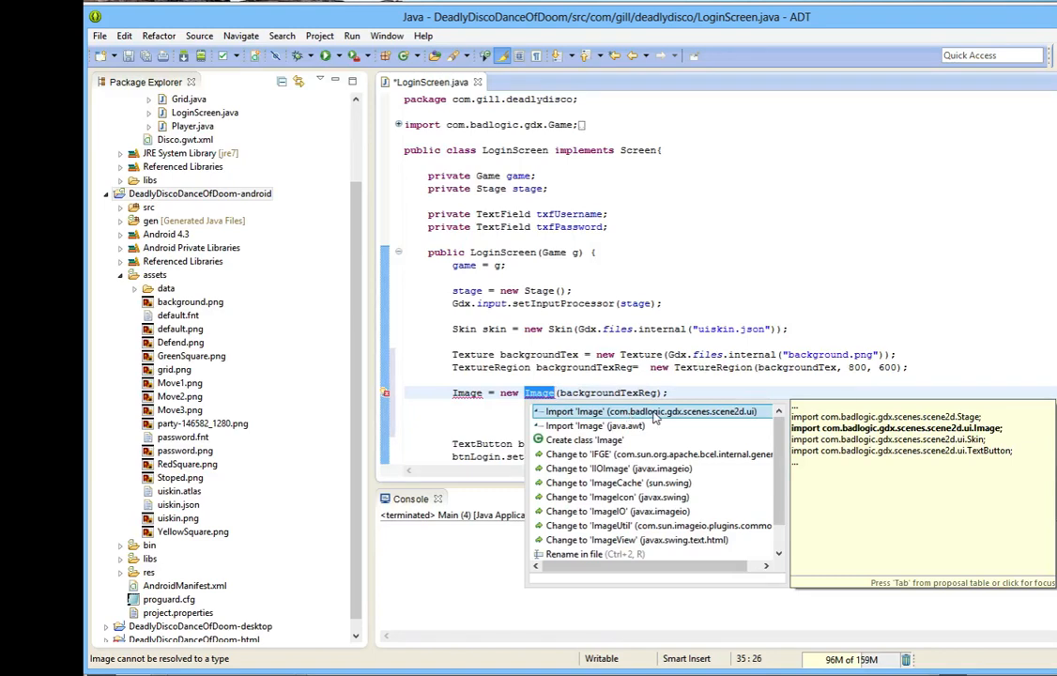
pyautogui.click(629, 411)
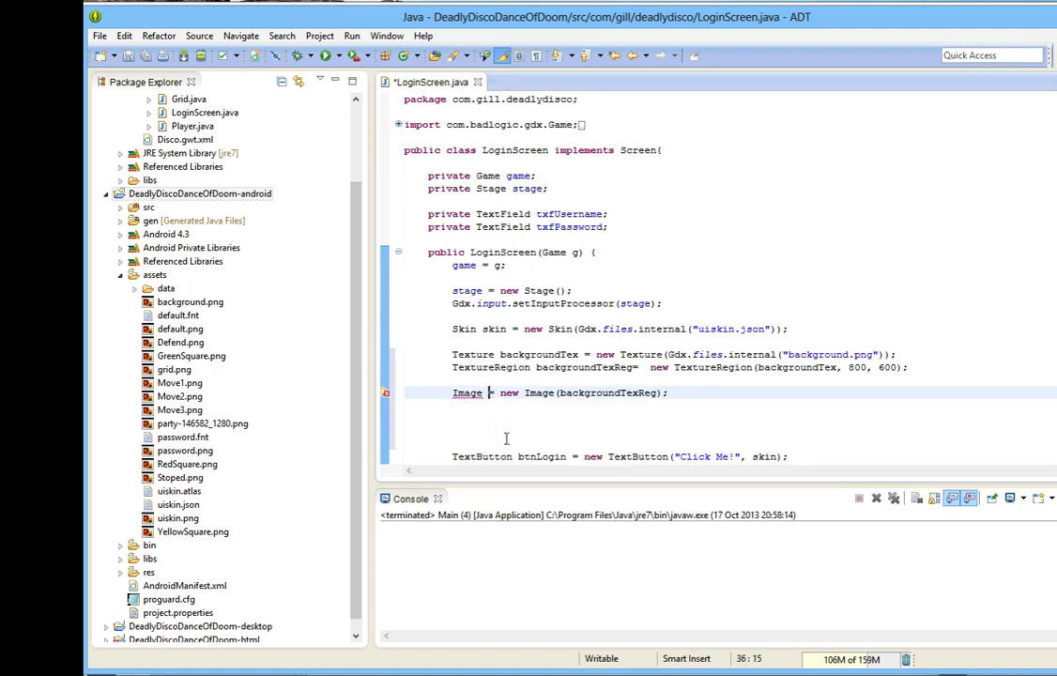
pyautogui.write('background')
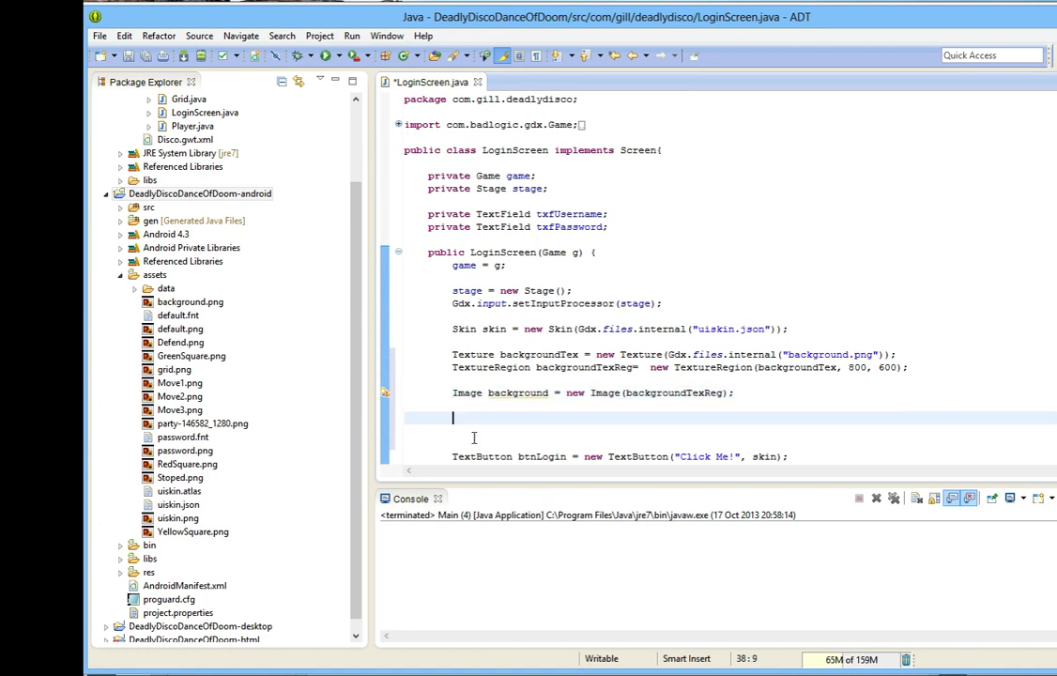
# Add stage.addActor(background); and run the game to show the disco dancers behind the form
pyautogui.write('stage.a')
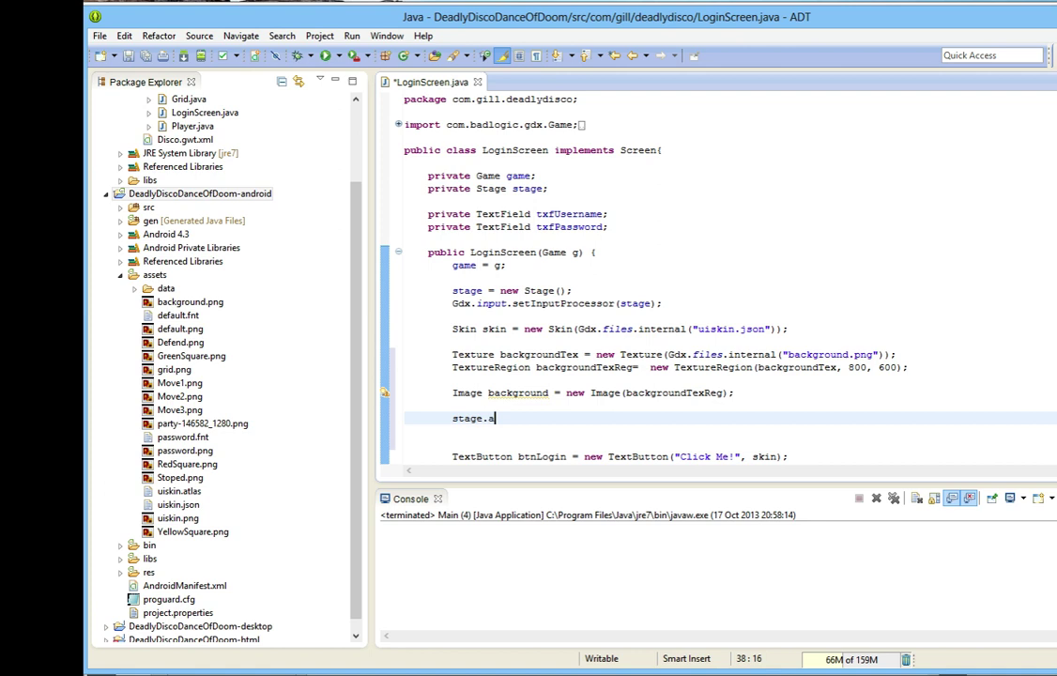
pyautogui.write('ddActor(ba')
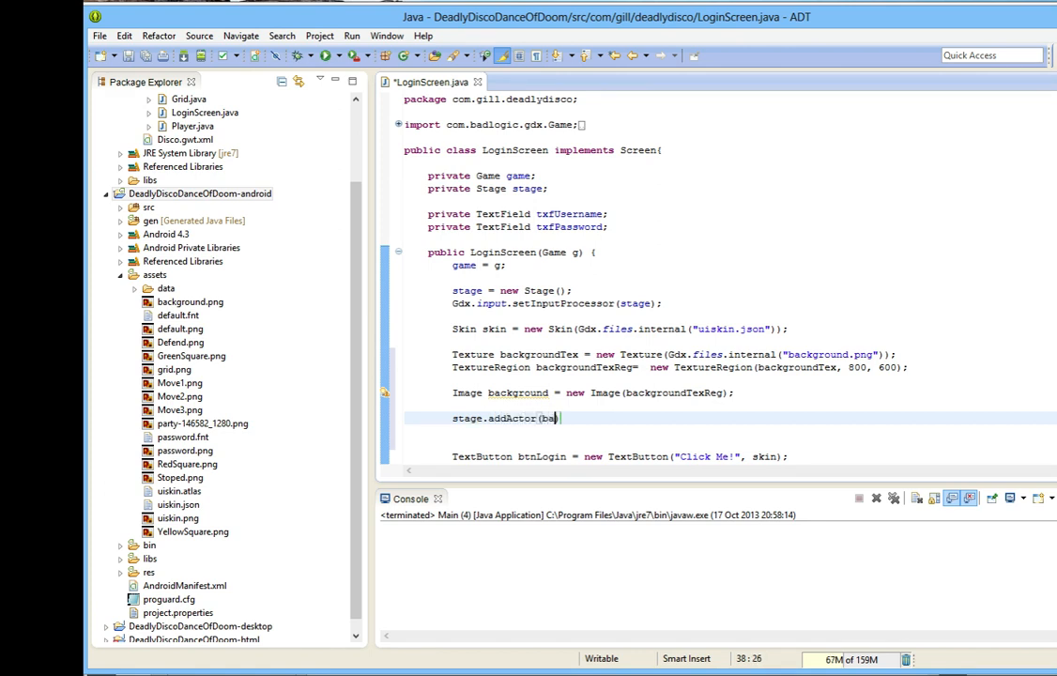
pyautogui.write('ckground);')
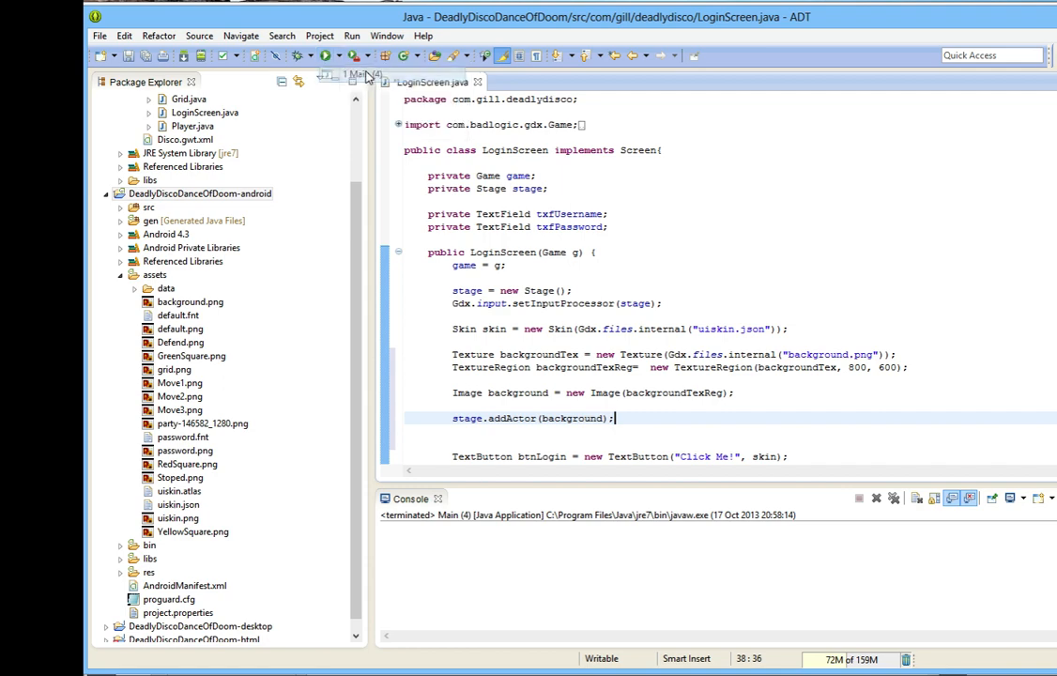
pyautogui.click(352, 56)
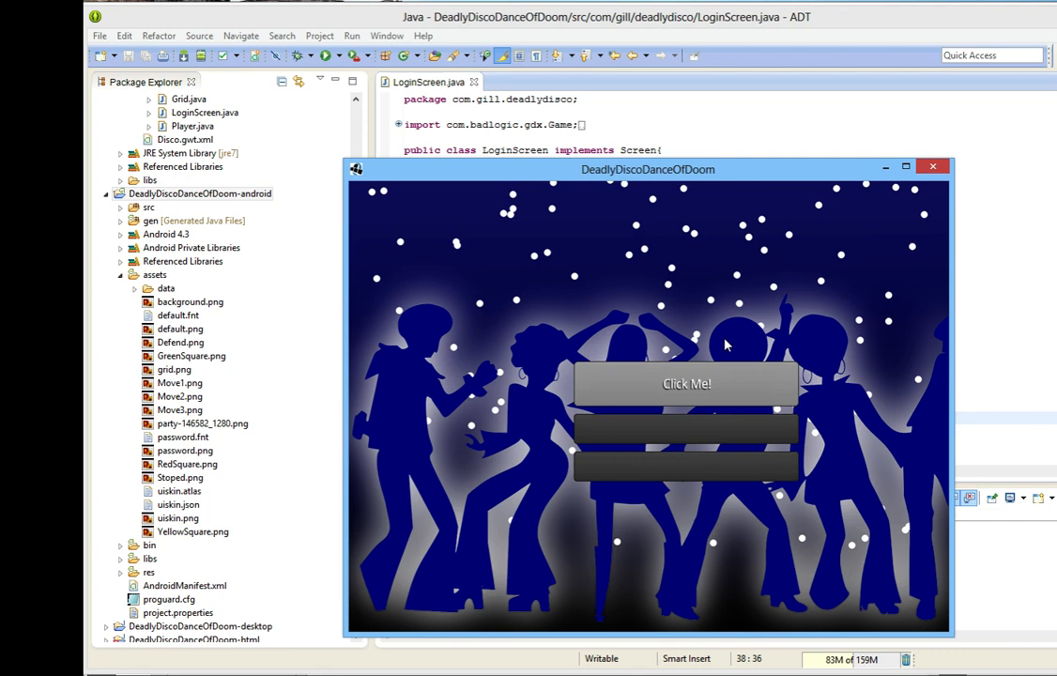
pyautogui.moveTo(766, 293)
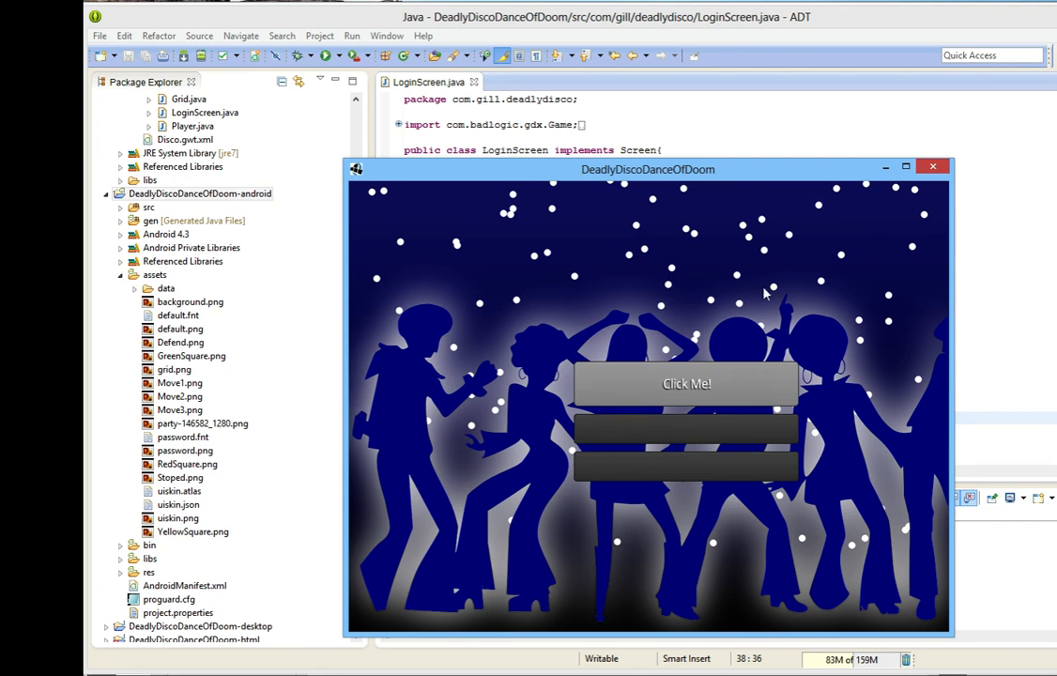